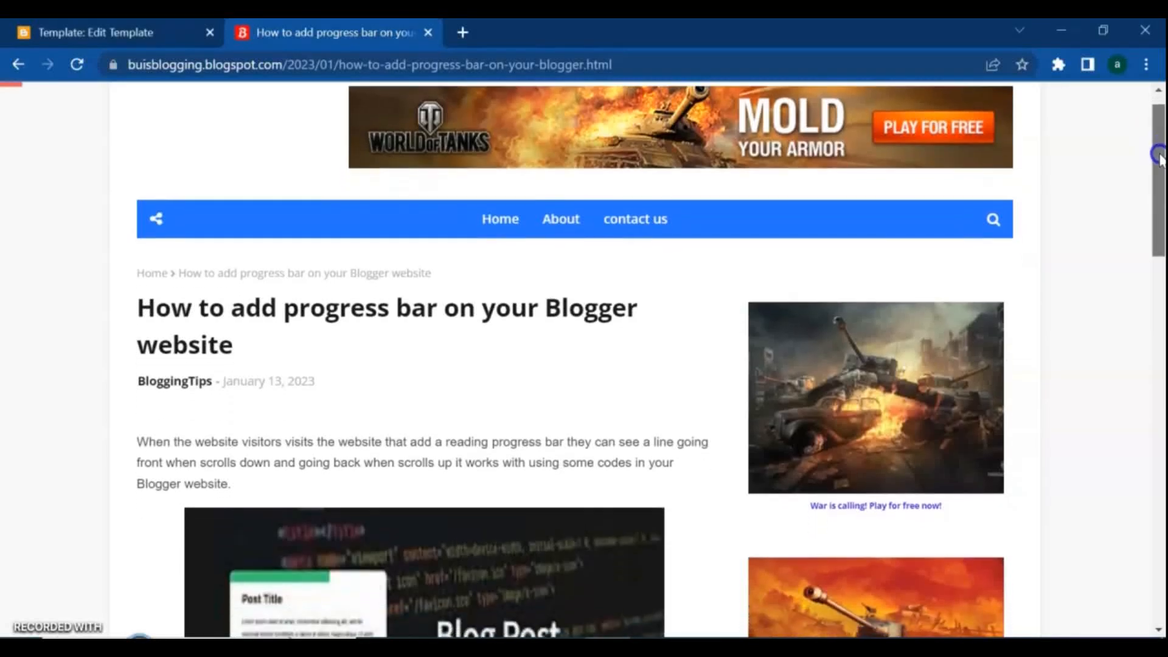
# - Scroll through the open page before returning to Blogger
pyautogui.scroll(-3)
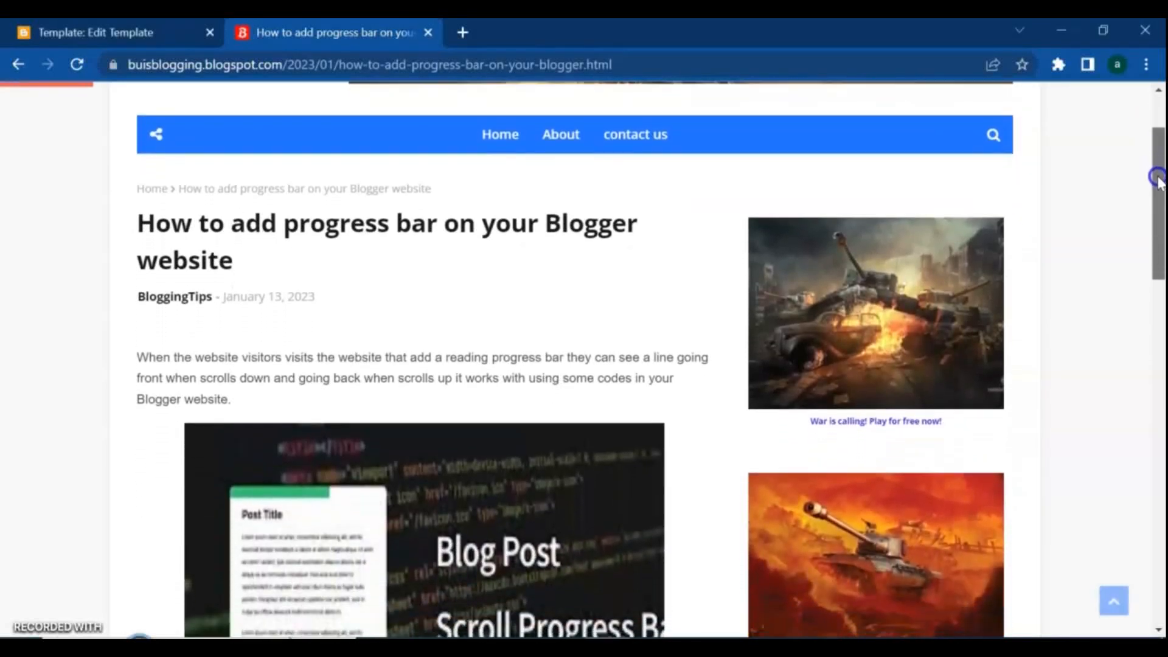
pyautogui.scroll(-3)
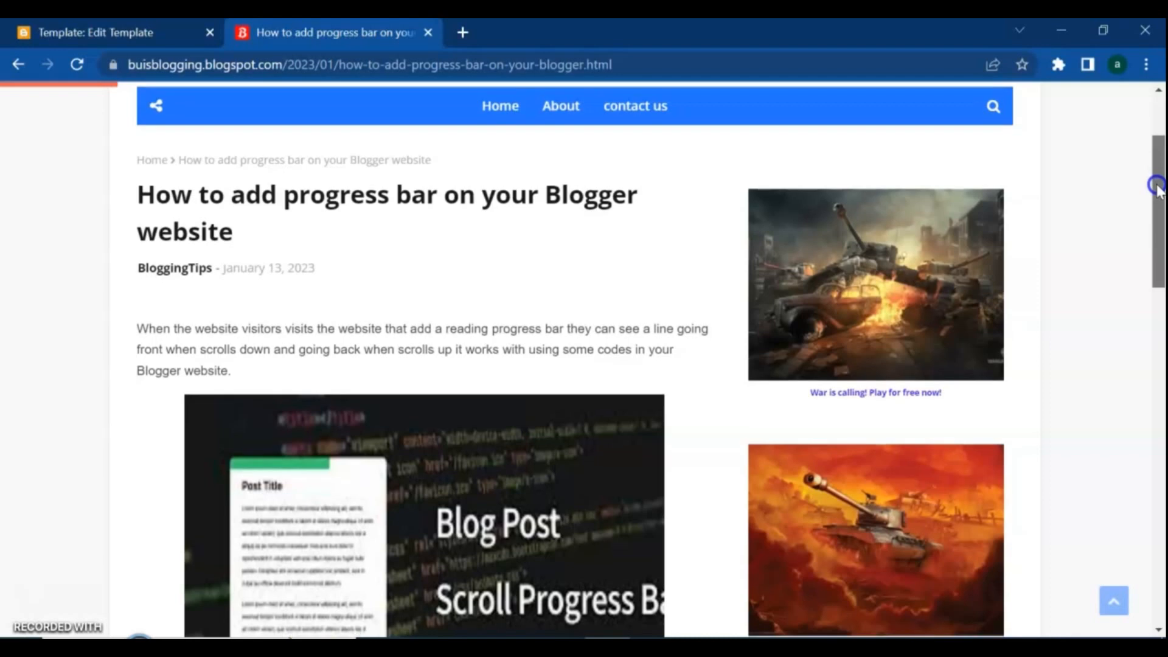
pyautogui.scroll(-3)
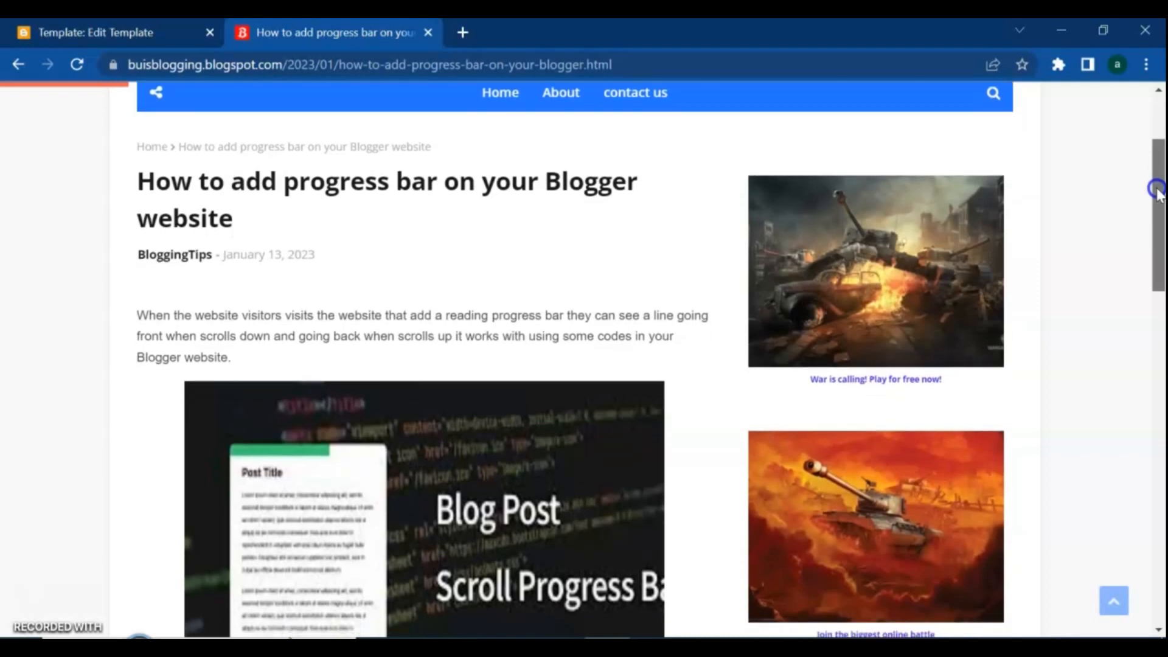
pyautogui.scroll(-3)
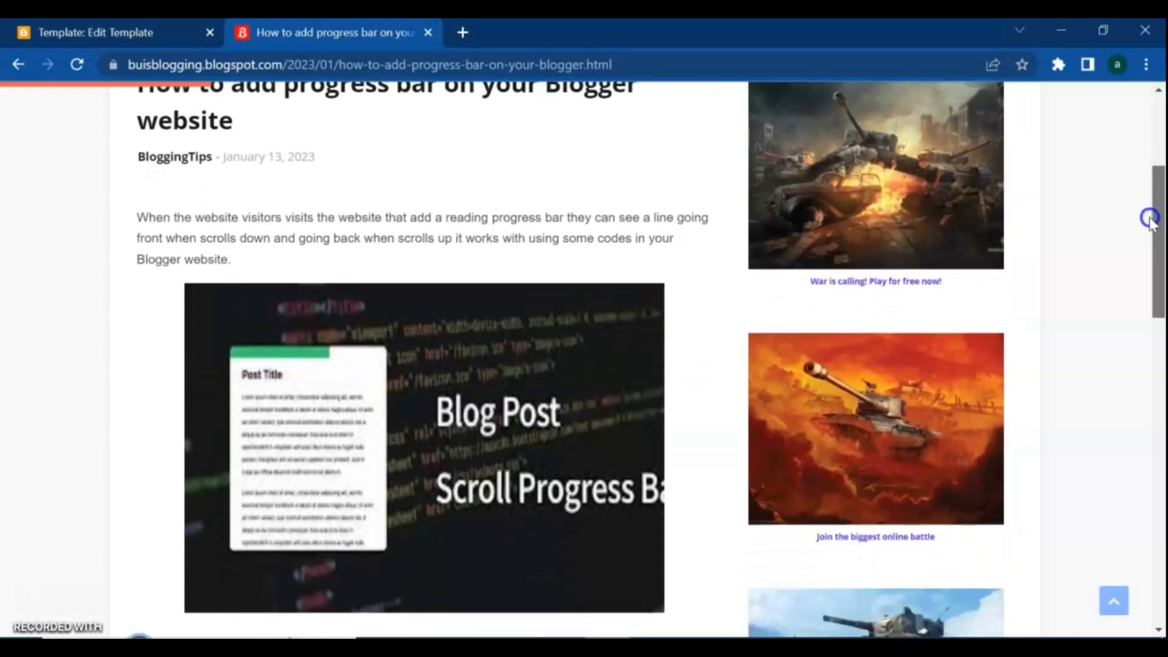
pyautogui.scroll(-3)
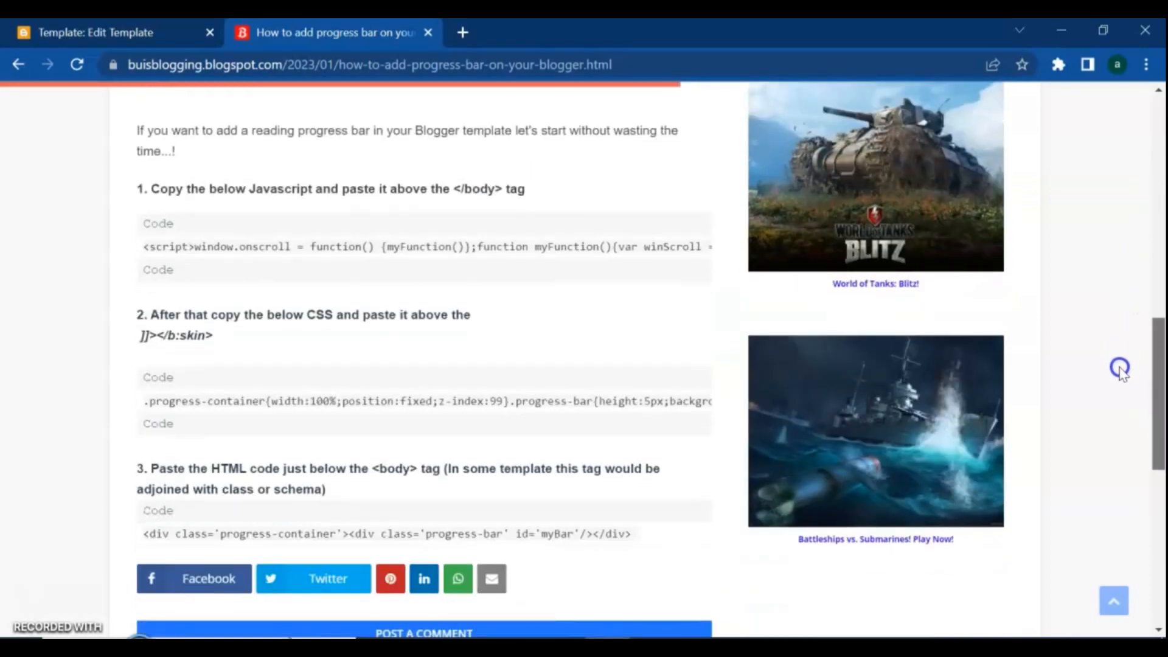
pyautogui.scroll(-3)
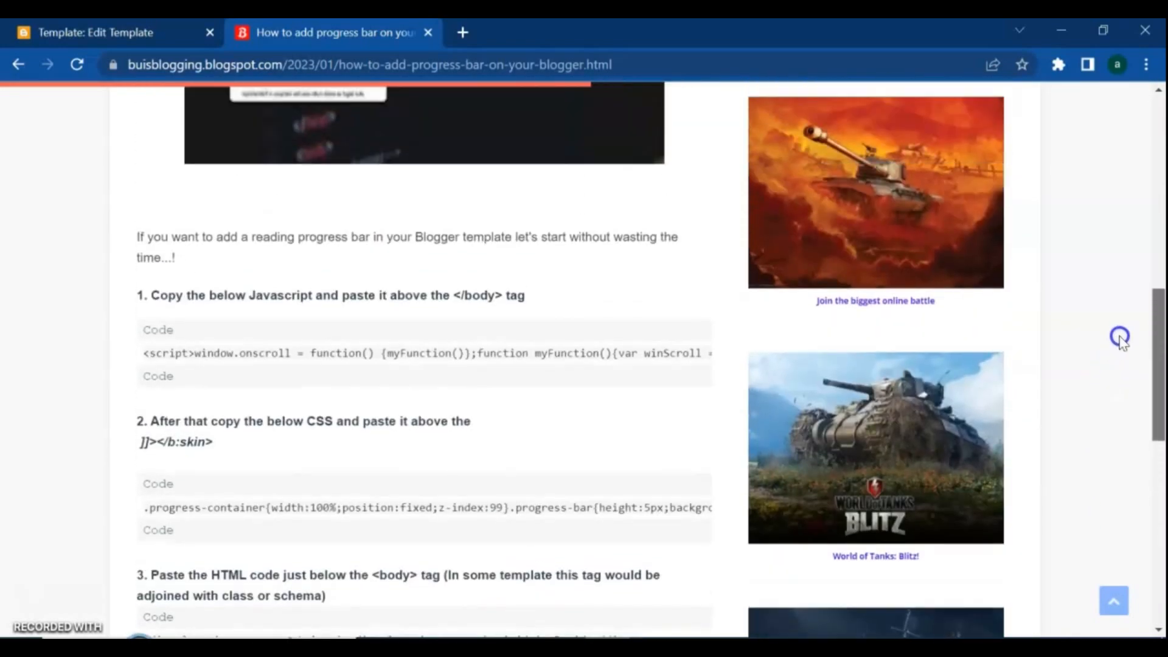
pyautogui.scroll(3)
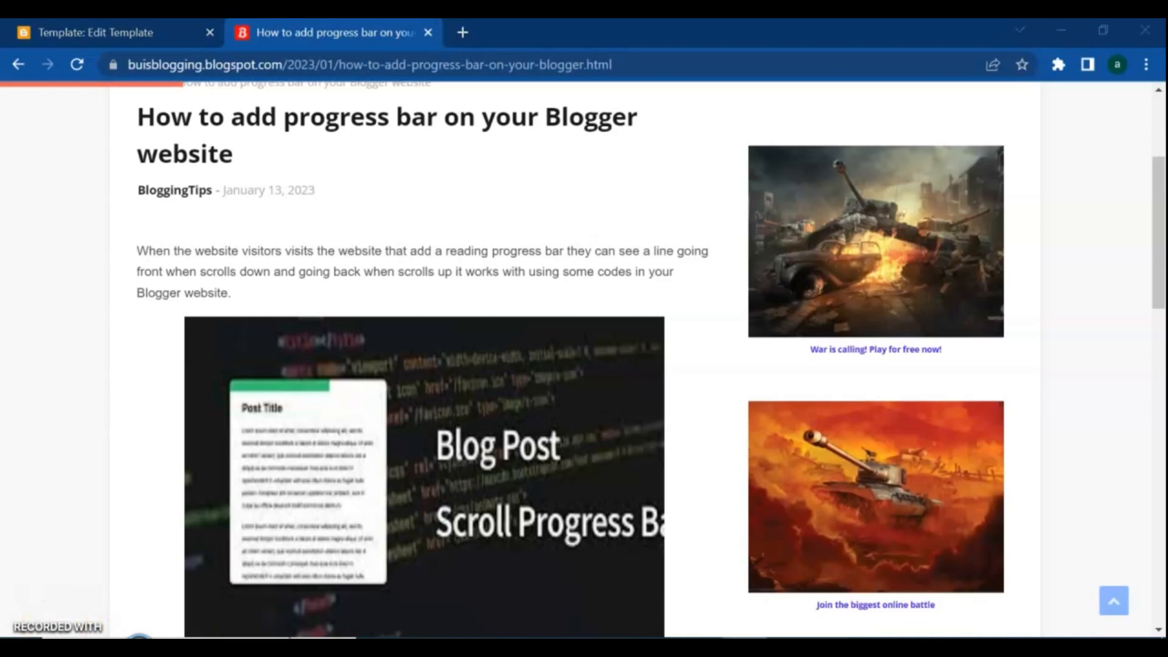
pyautogui.scroll(-3)
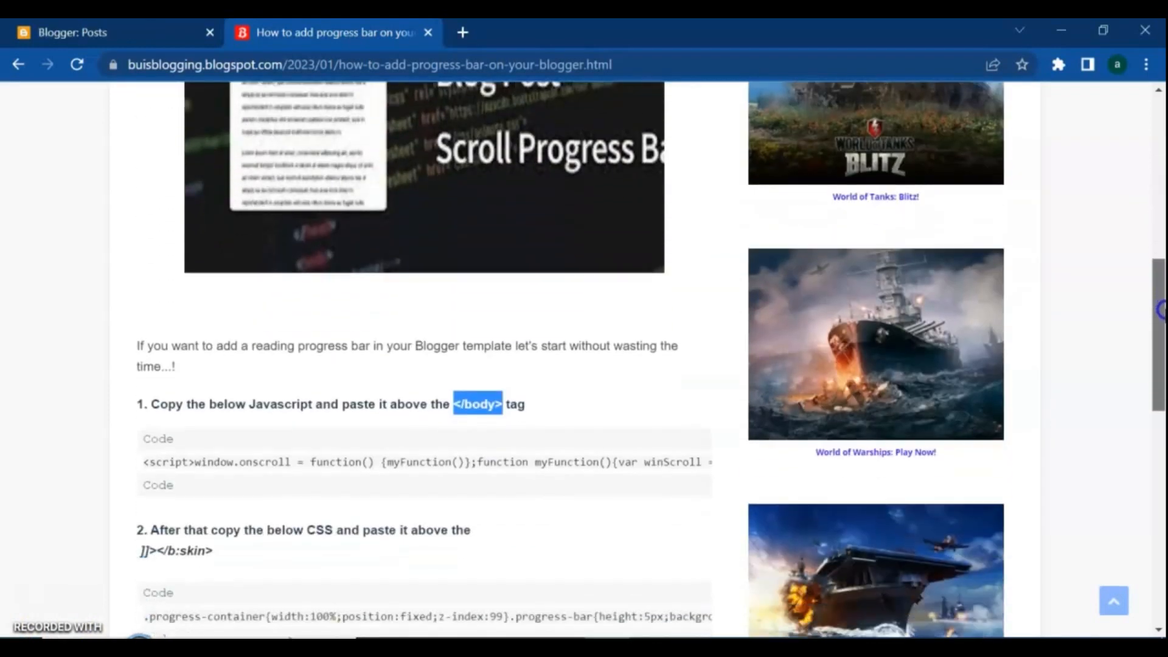
pyautogui.scroll(-3)
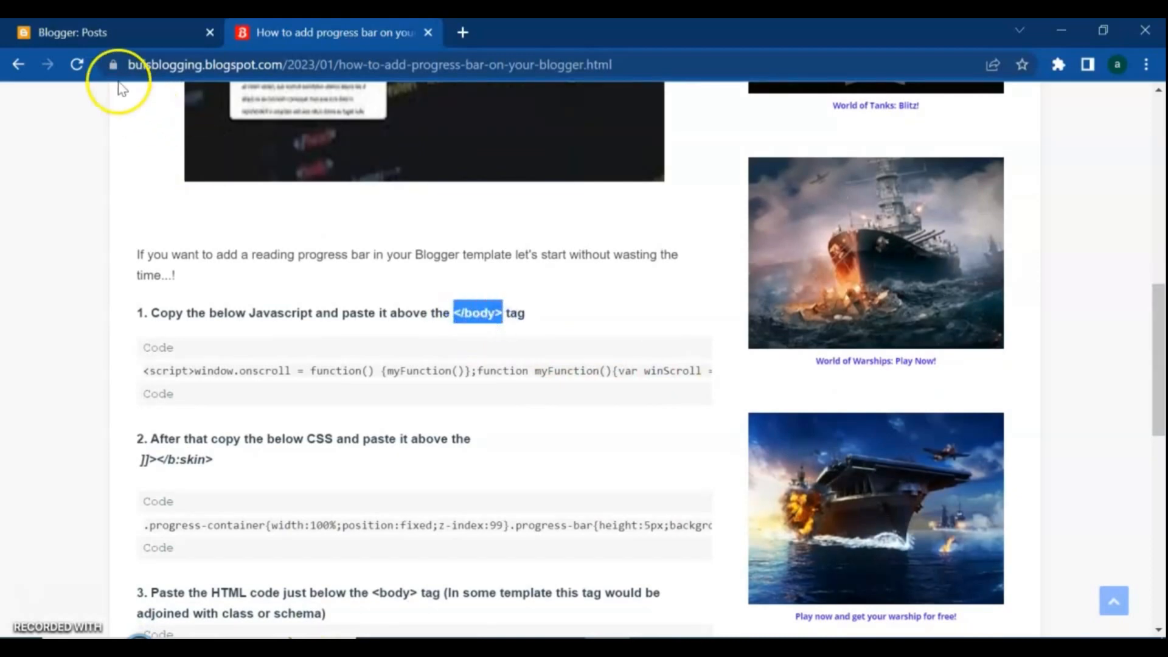
# - From the Blogger dashboard, open Theme, then Customize options, then Edit HTML
pyautogui.click(112, 32)
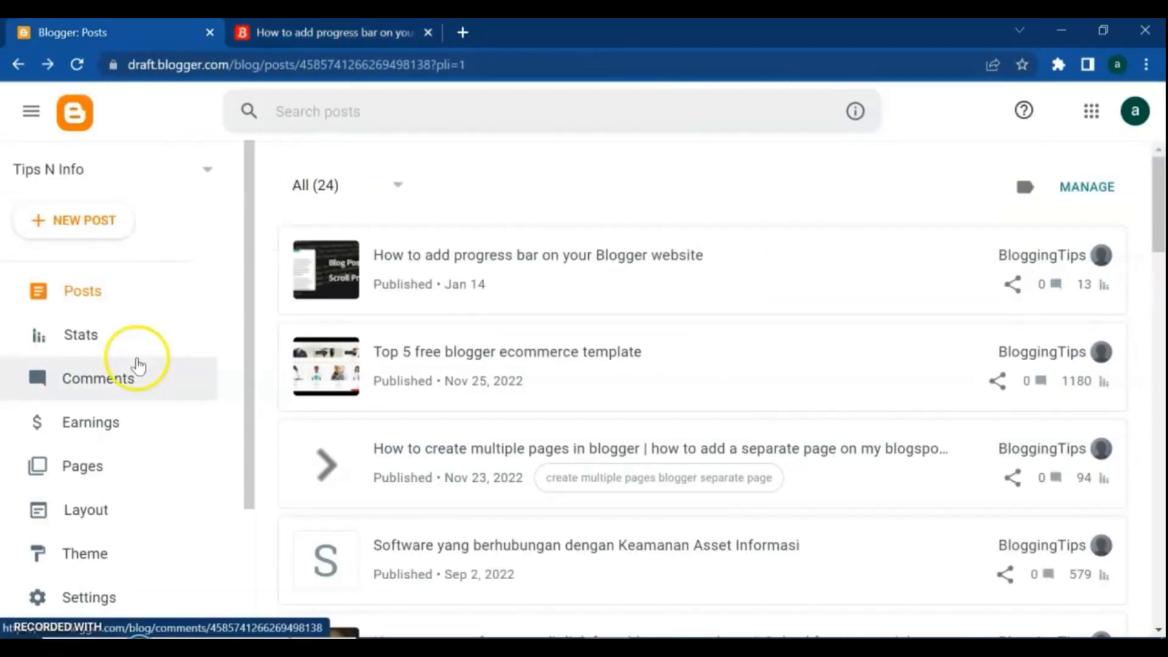
pyautogui.click(84, 552)
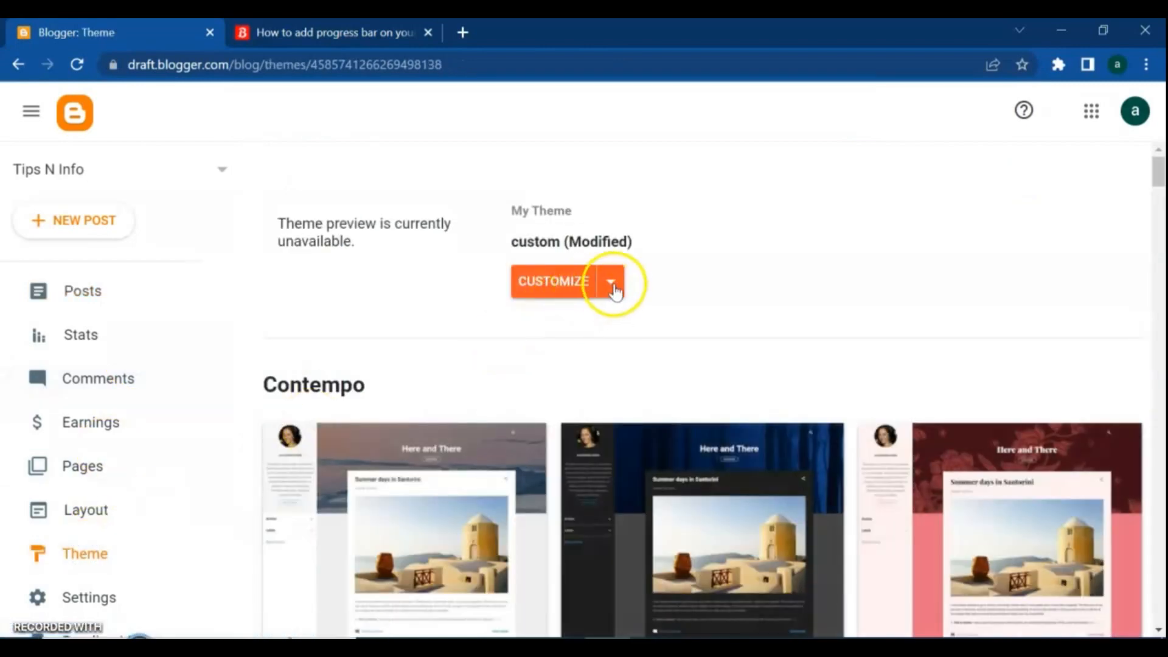
pyautogui.click(611, 281)
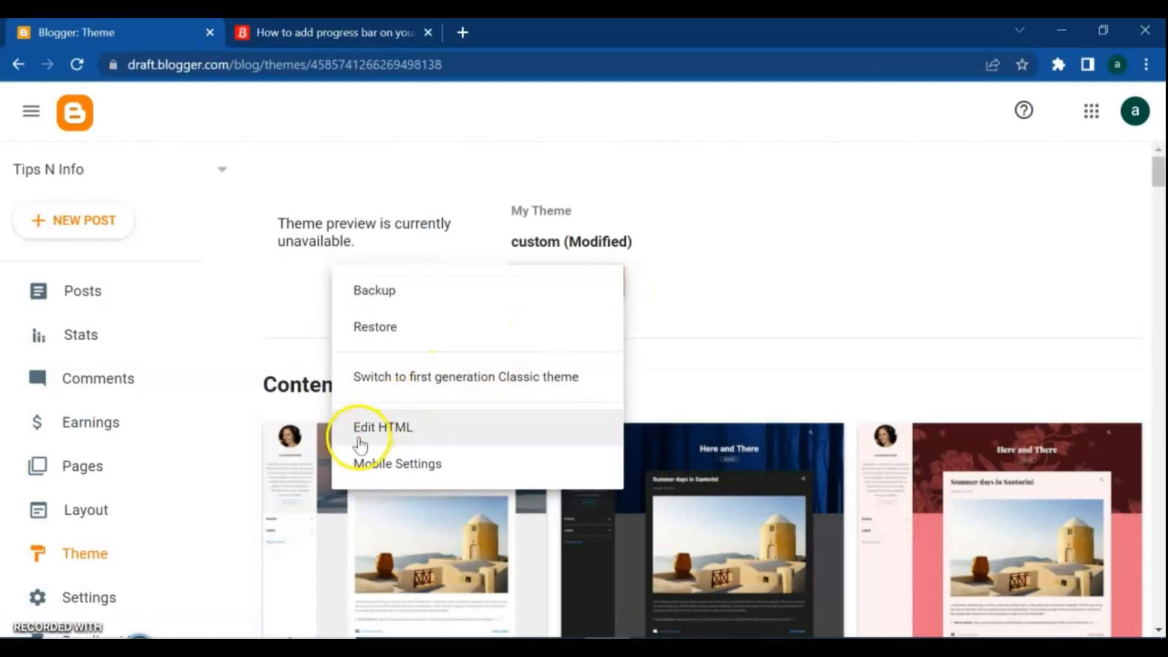
pyautogui.click(382, 426)
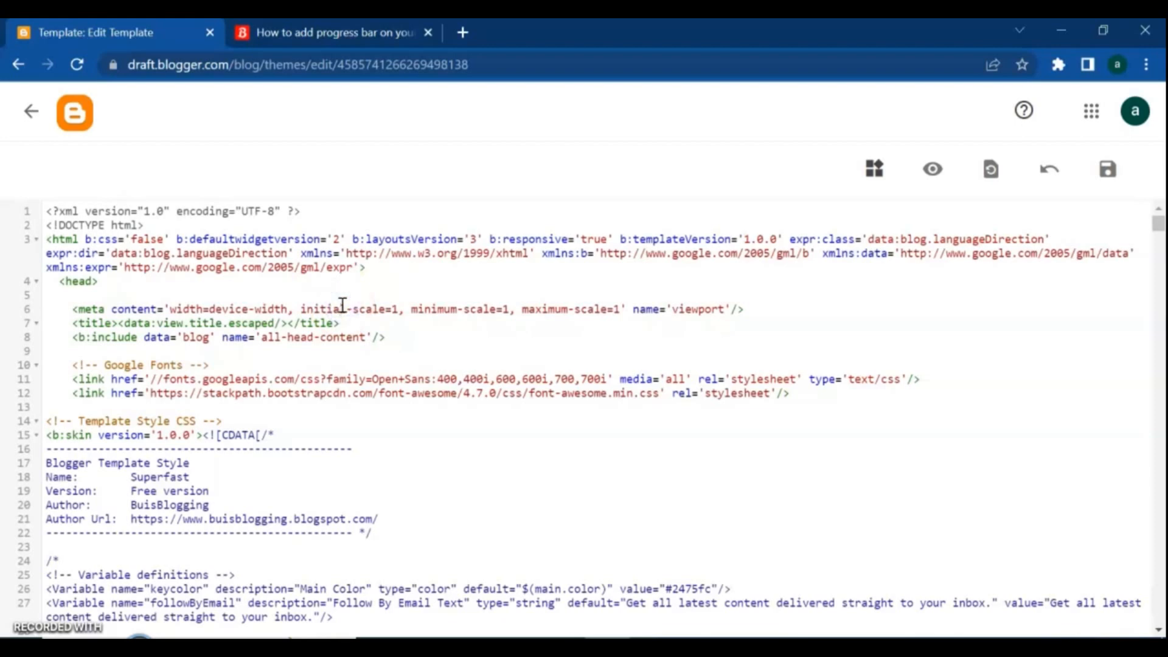
# - Search the theme code for <body>, then for the closing </body> tag
pyautogui.press('ctrl+f')
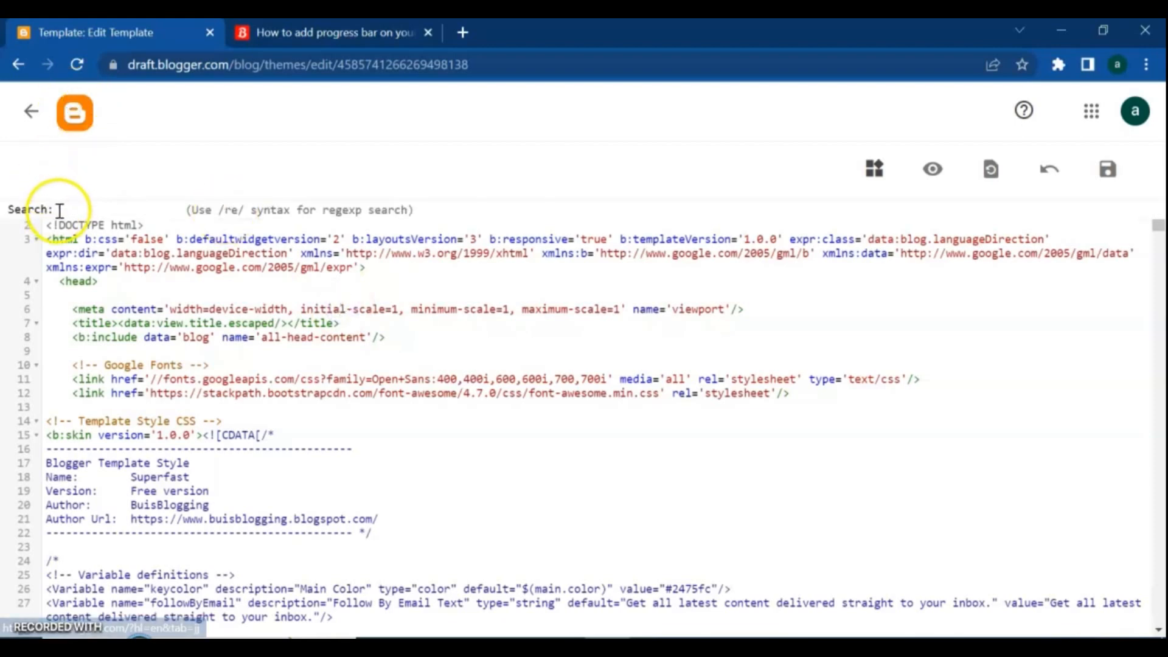
pyautogui.write('<body>')
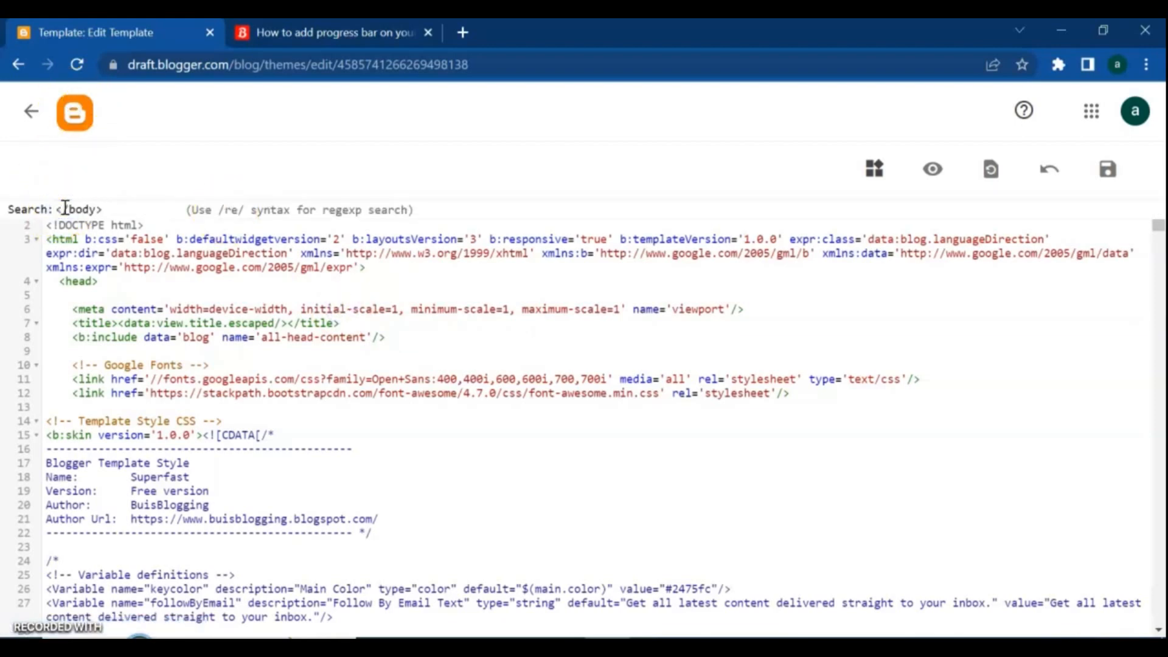
pyautogui.press('Enter')
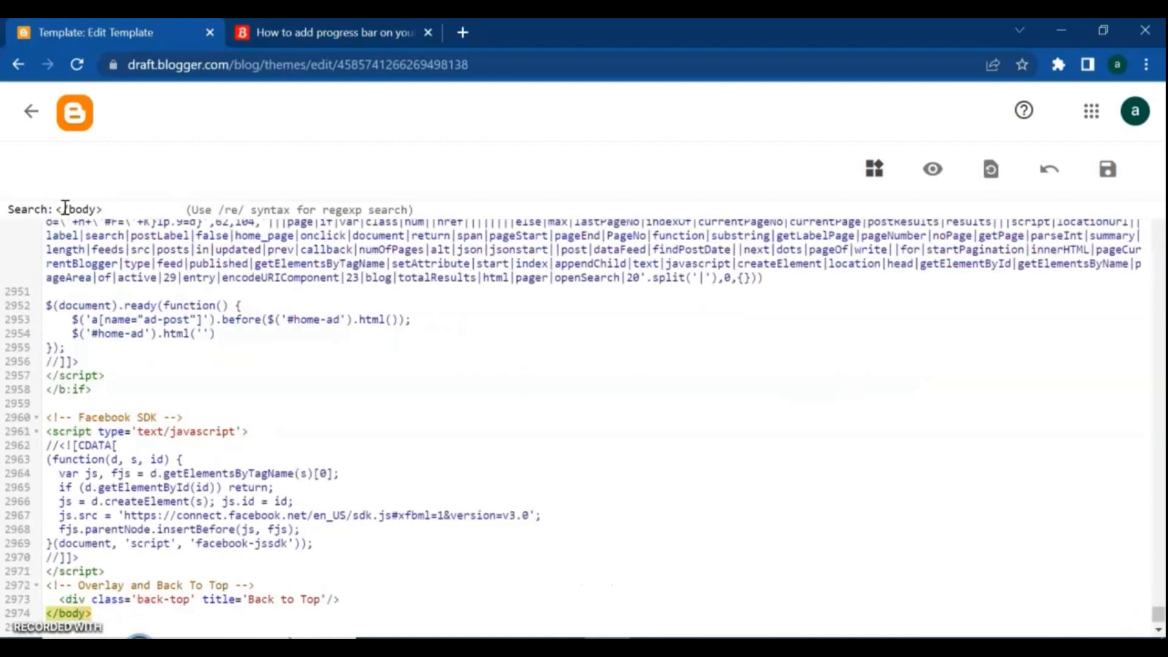
pyautogui.write('</body>')
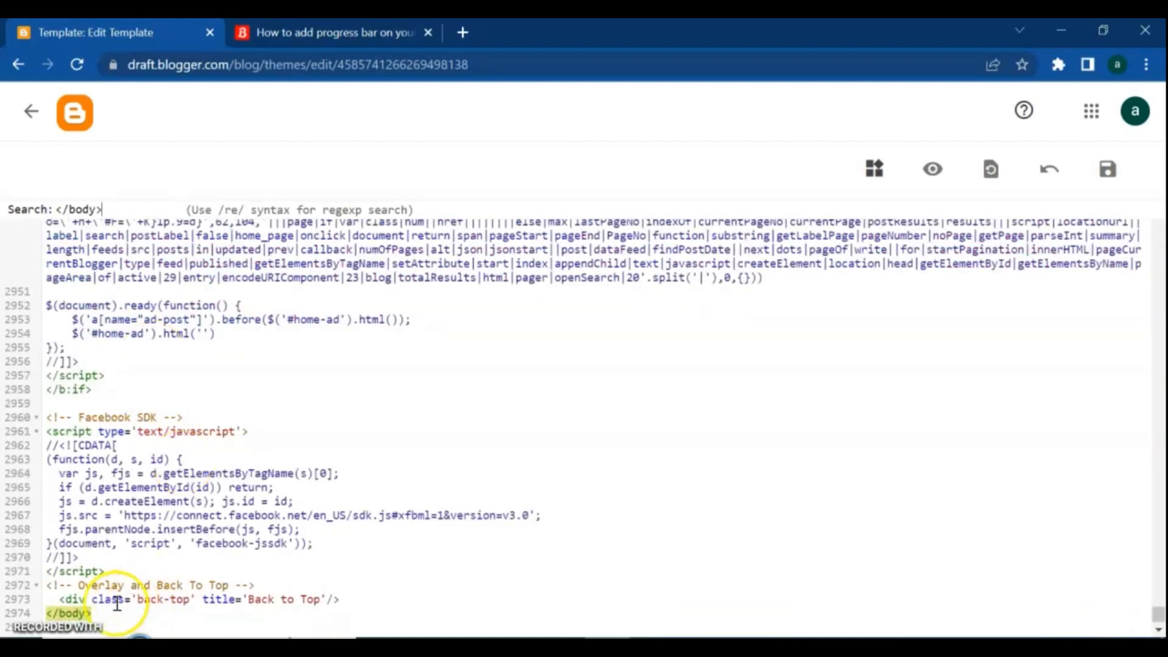
pyautogui.moveTo(304, 48)
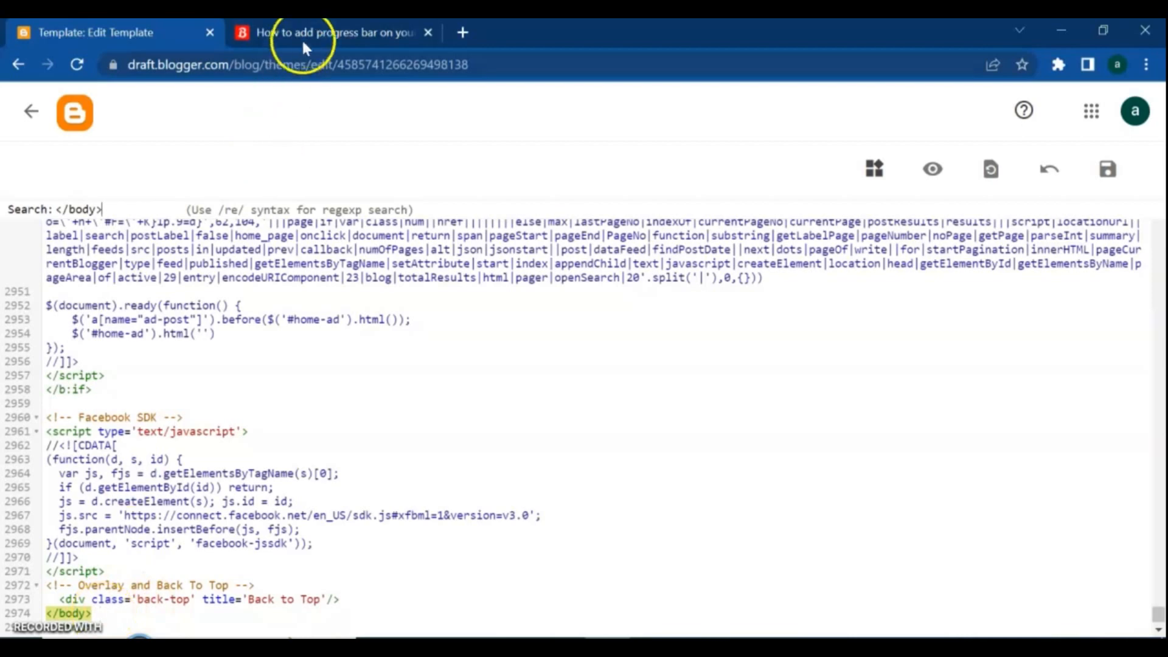
# - Copy the tutorial's step 1 progress-bar JavaScript snippet
pyautogui.click(331, 32)
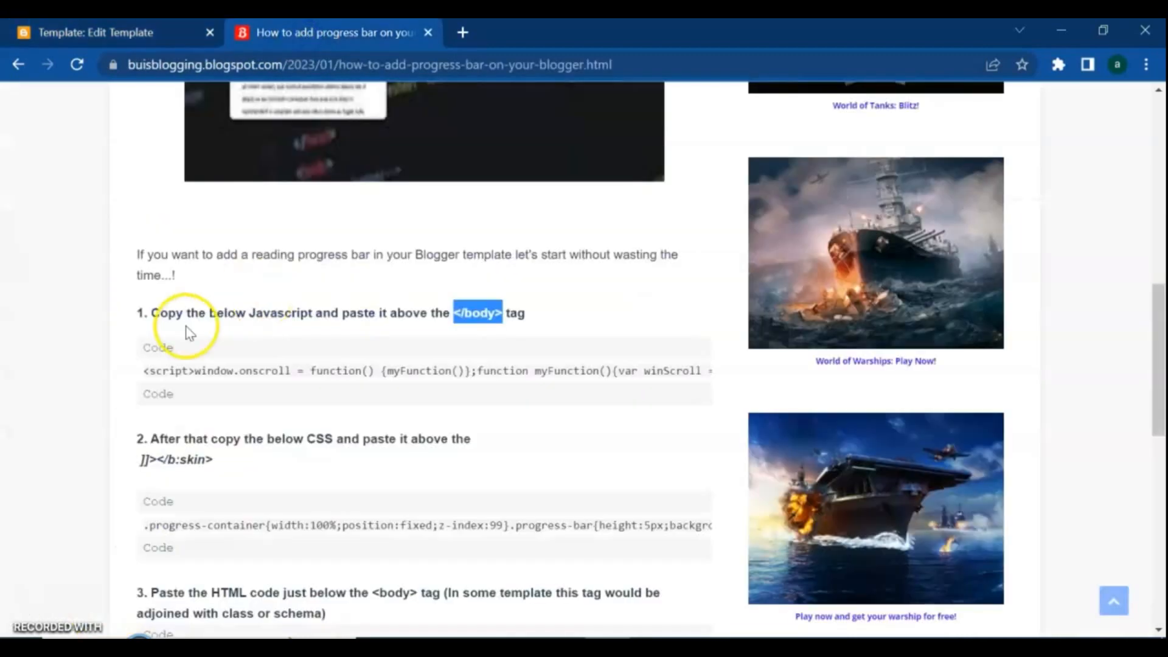
pyautogui.moveTo(358, 319)
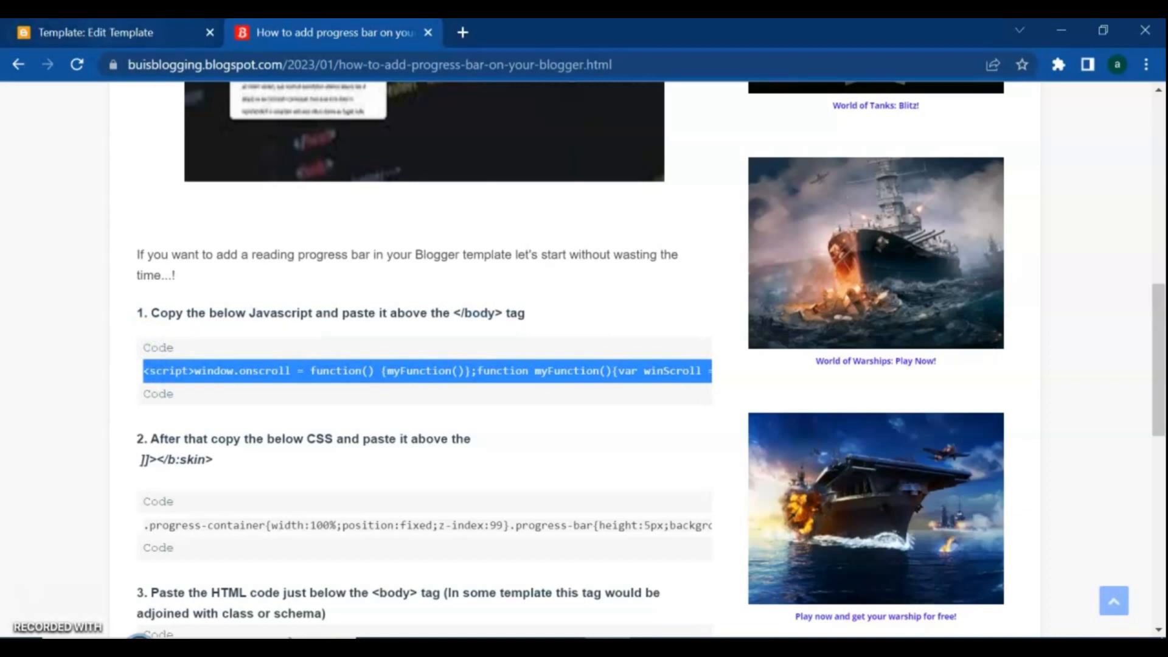
pyautogui.click(97, 33)
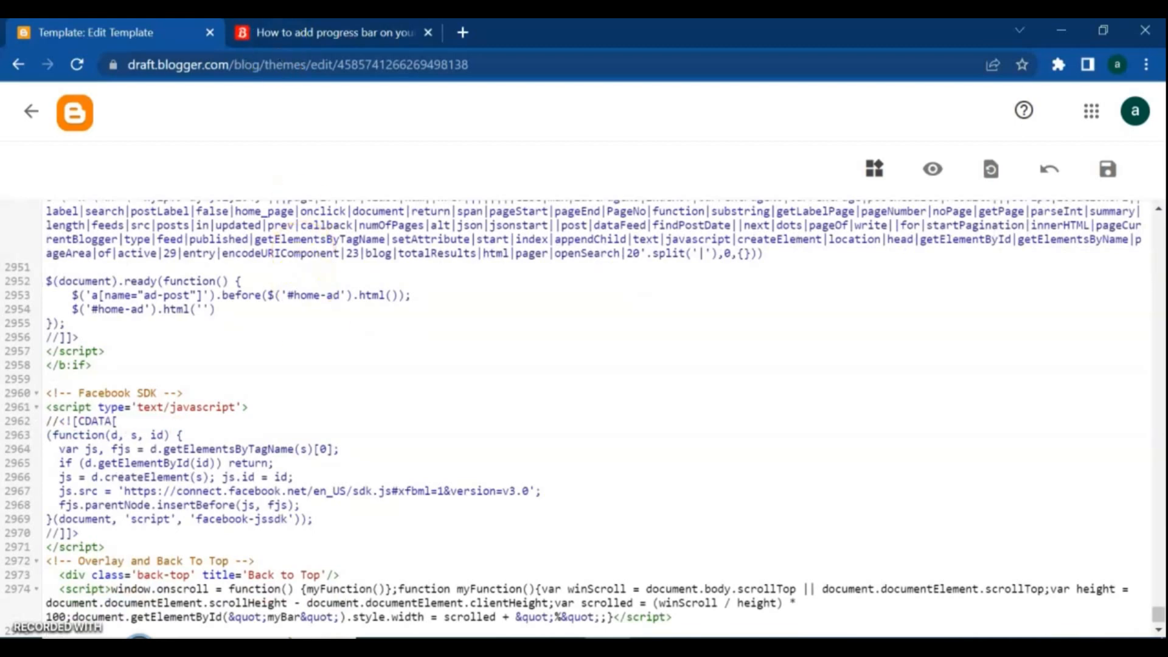
# - Paste the progress-bar script before </body> on line 2974
pyautogui.click(332, 32)
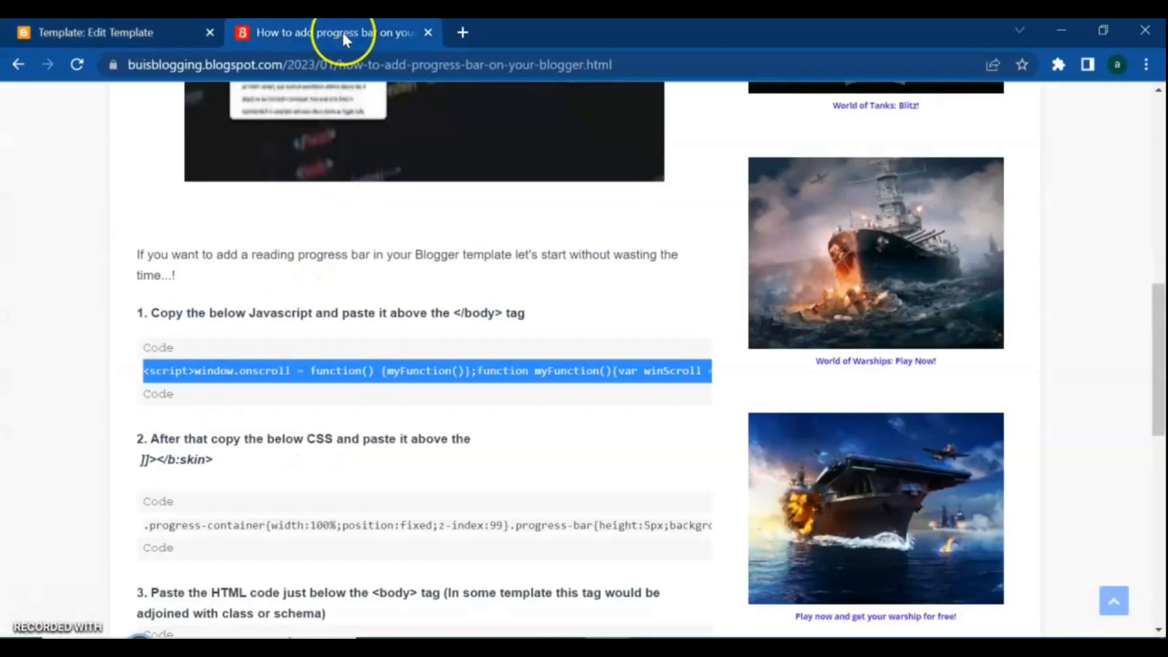
# - Scroll to the tutorial's CSS step and copy the ]]></b:skin> marker text
pyautogui.scroll(-3)
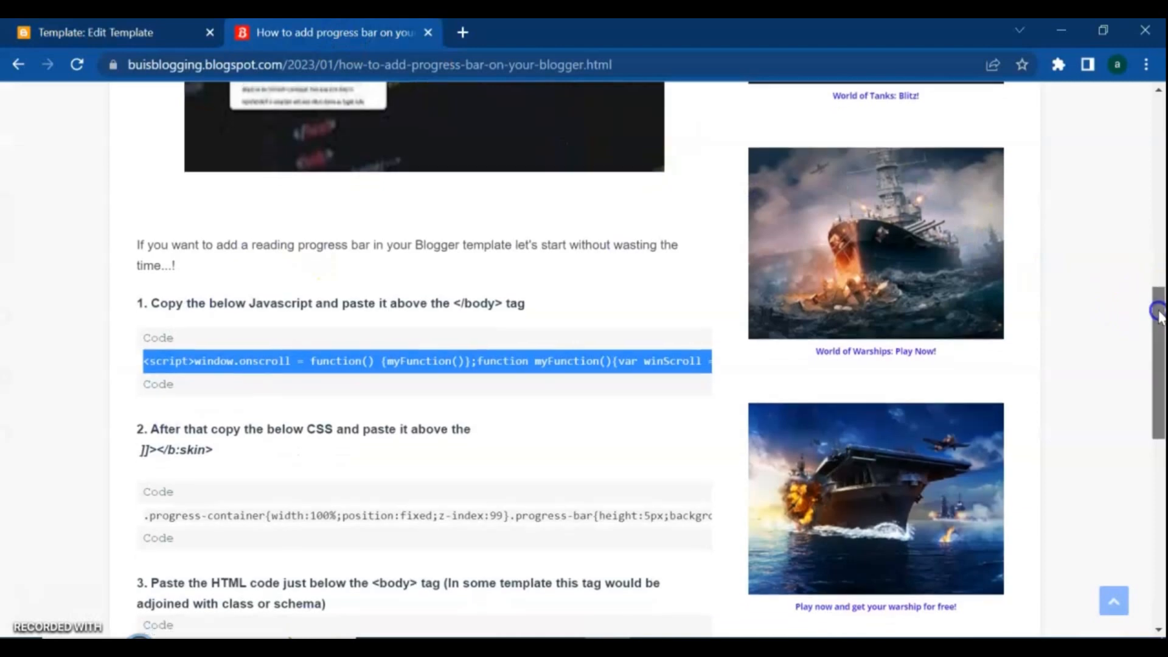
pyautogui.scroll(-3)
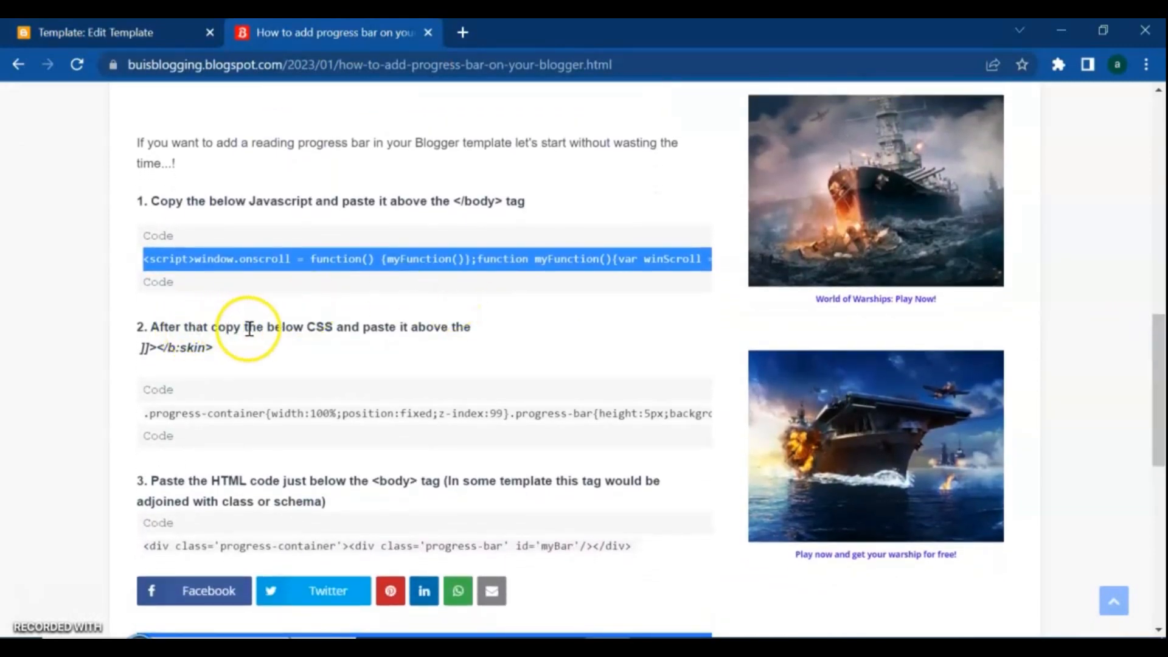
pyautogui.moveTo(406, 343)
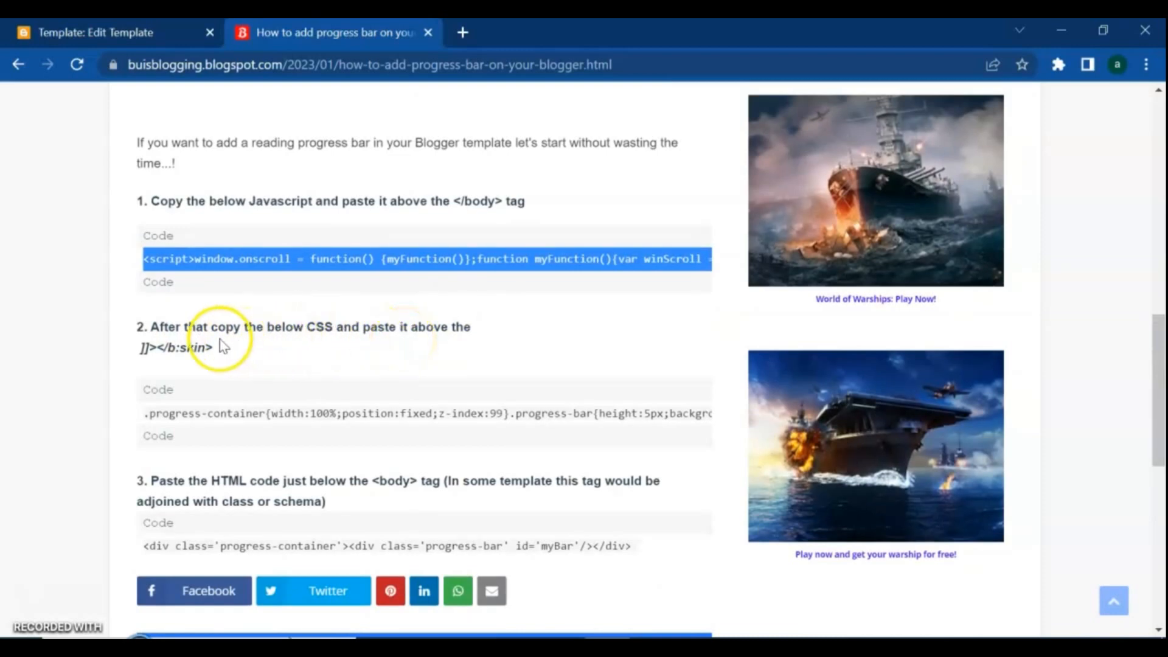
pyautogui.doubleClick(173, 347)
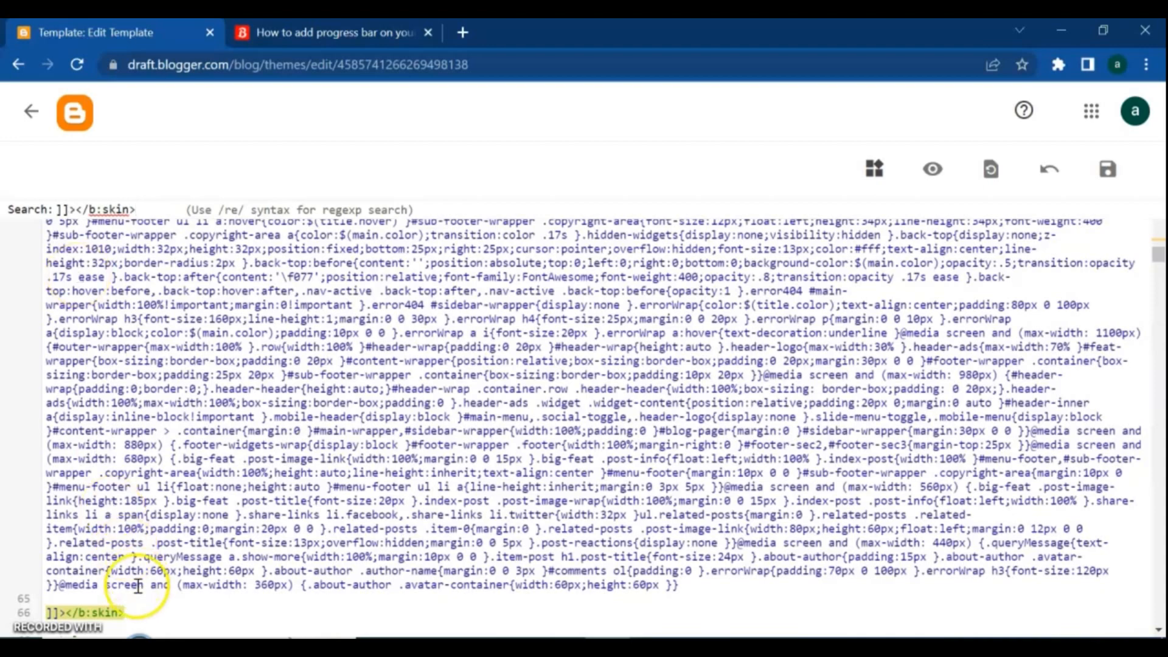
pyautogui.moveTo(339, 26)
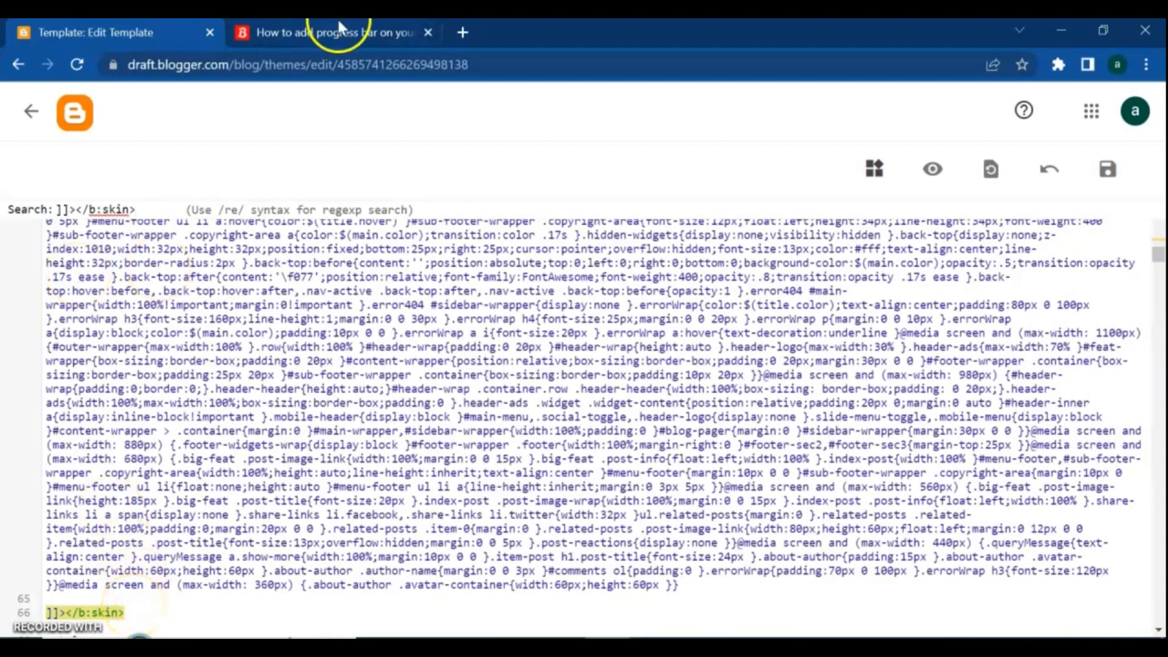
# - Search the theme for ]]></b:skin>, locating it at line 66
pyautogui.click(331, 33)
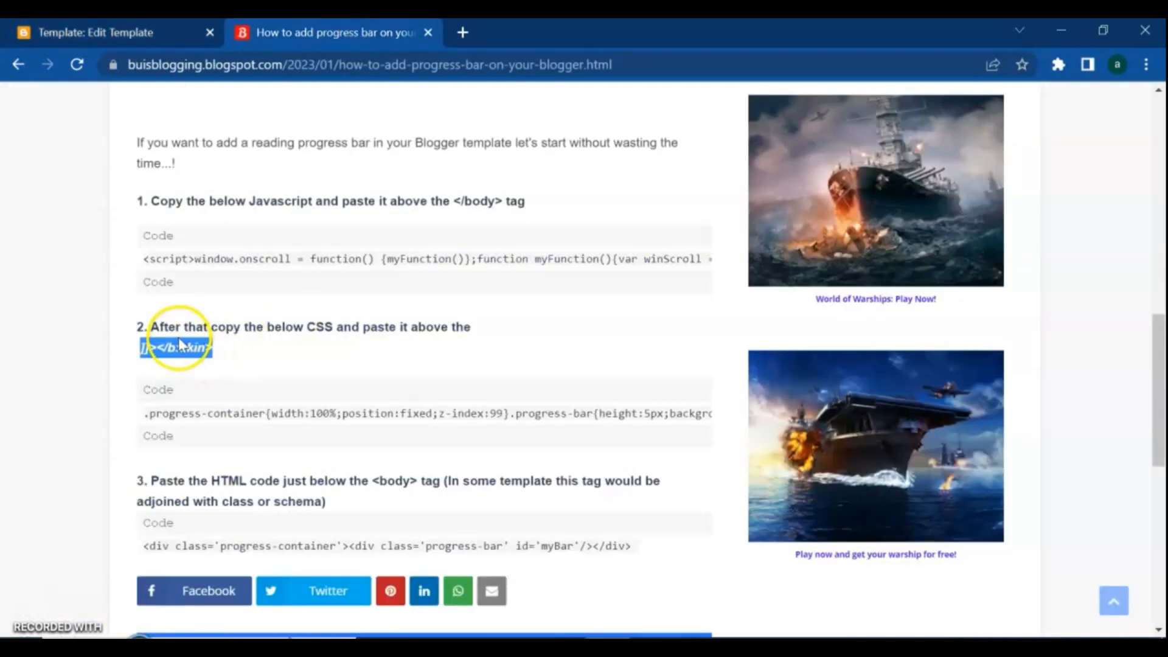
pyautogui.moveTo(333, 332)
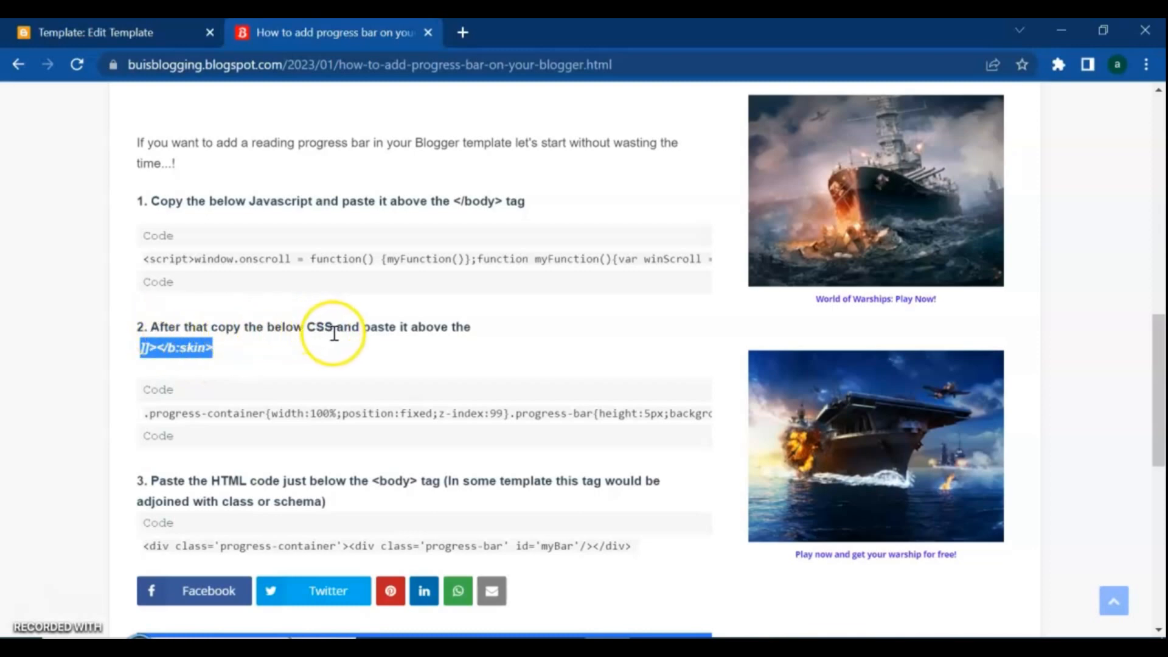
pyautogui.moveTo(150, 401)
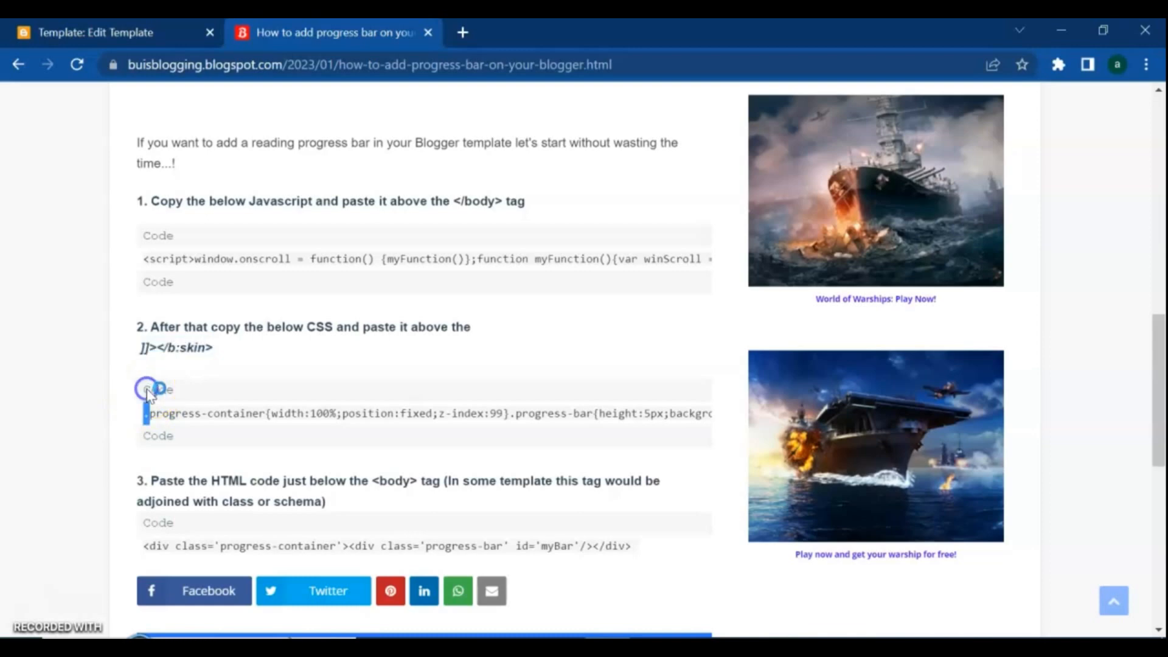
# - Copy the tutorial's CSS snippet and paste it above ]]></b:skin> with the #F86152 background
pyautogui.click(158, 388)
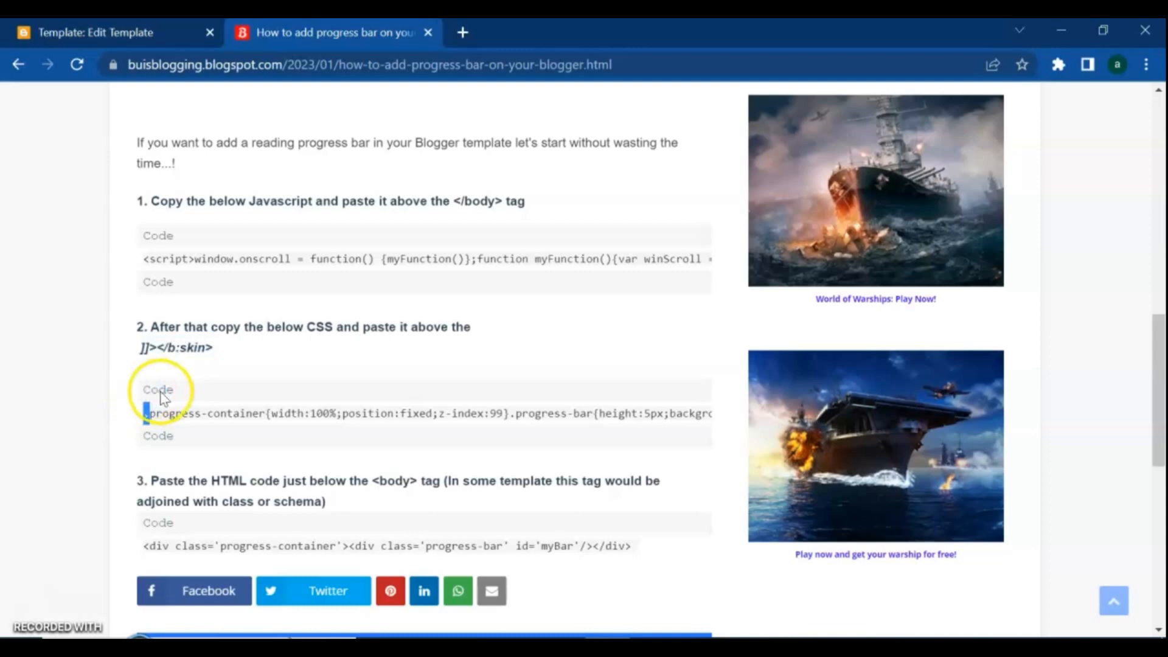
pyautogui.doubleClick(175, 414)
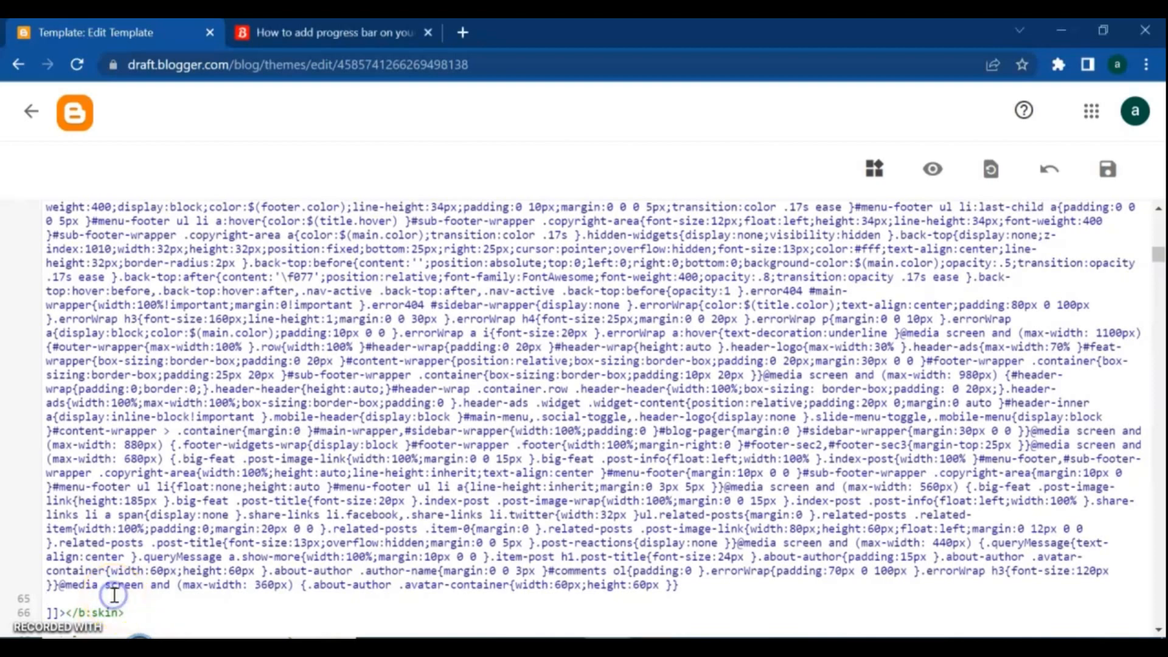
pyautogui.write('.progress-container{width:100%;position:fixed;z-index:99}.progress-bar{height:5px;background:#F86152}')
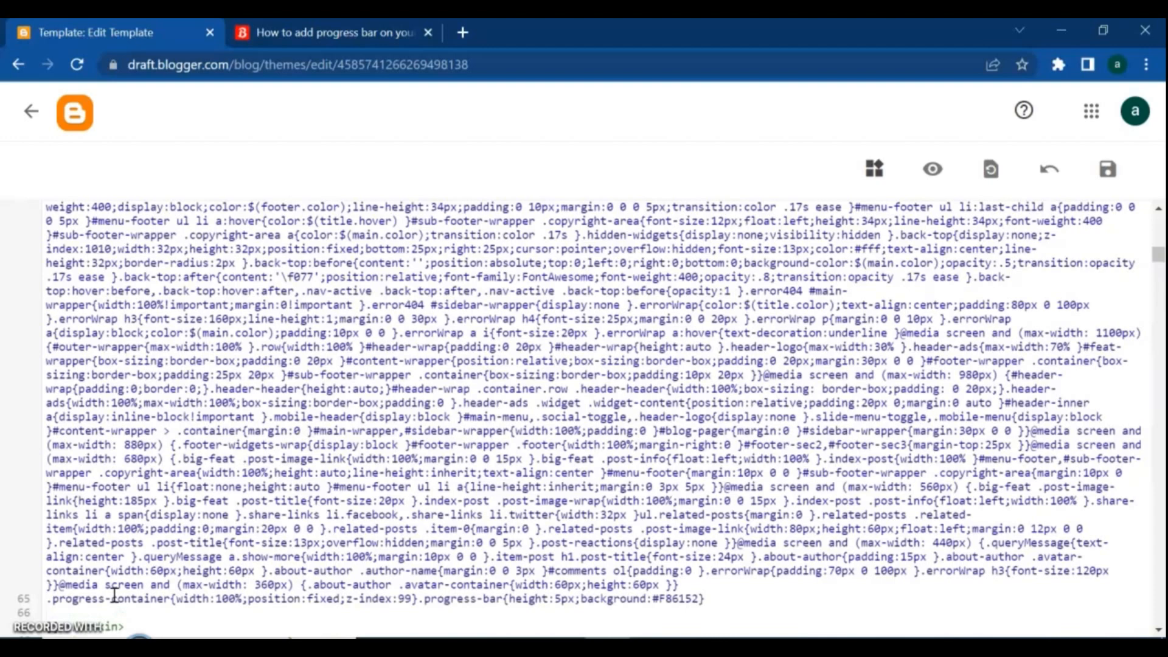
pyautogui.click(331, 32)
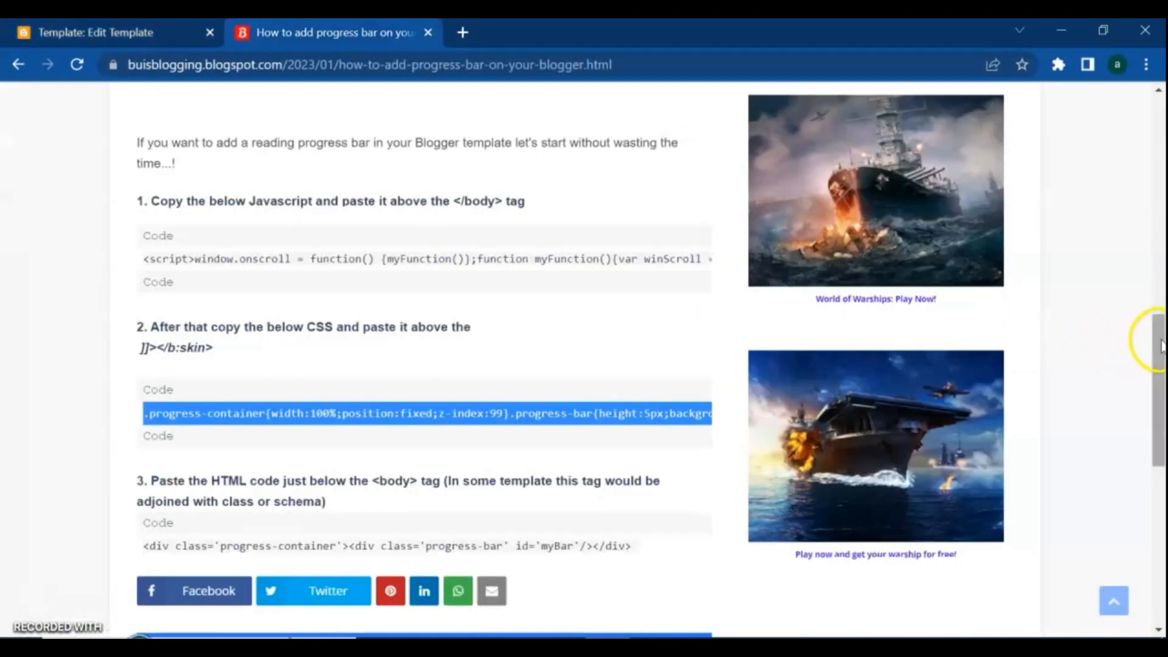
# - Copy '<body>' from tutorial step 3 and search for it, reaching line 308
pyautogui.scroll(-3)
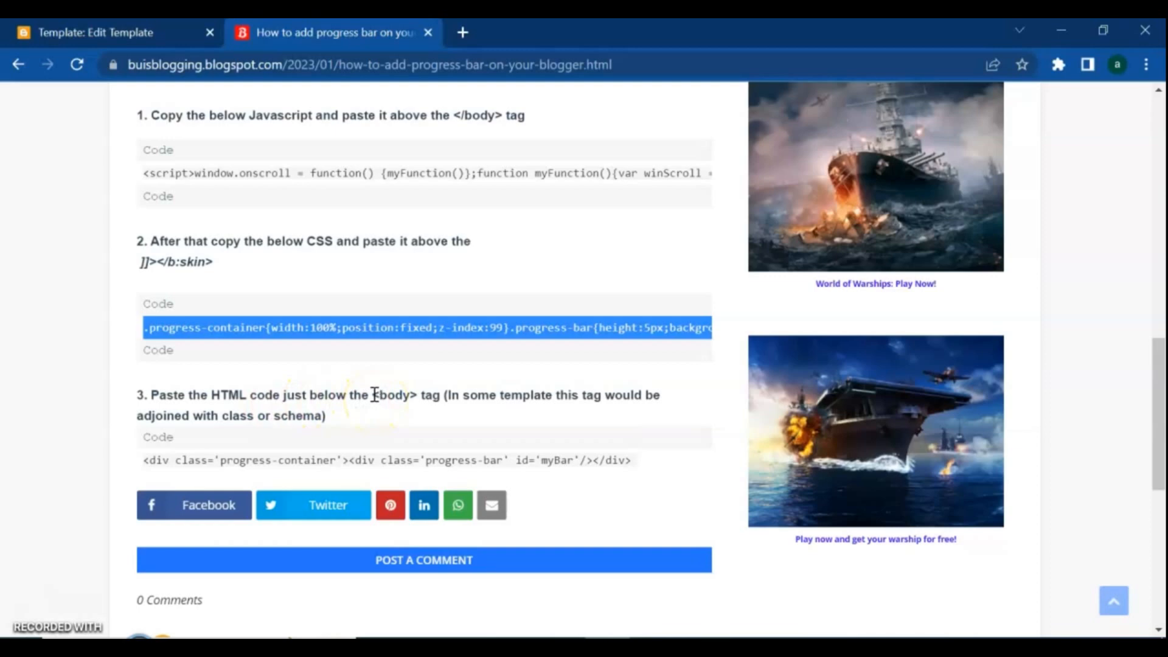
pyautogui.doubleClick(394, 394)
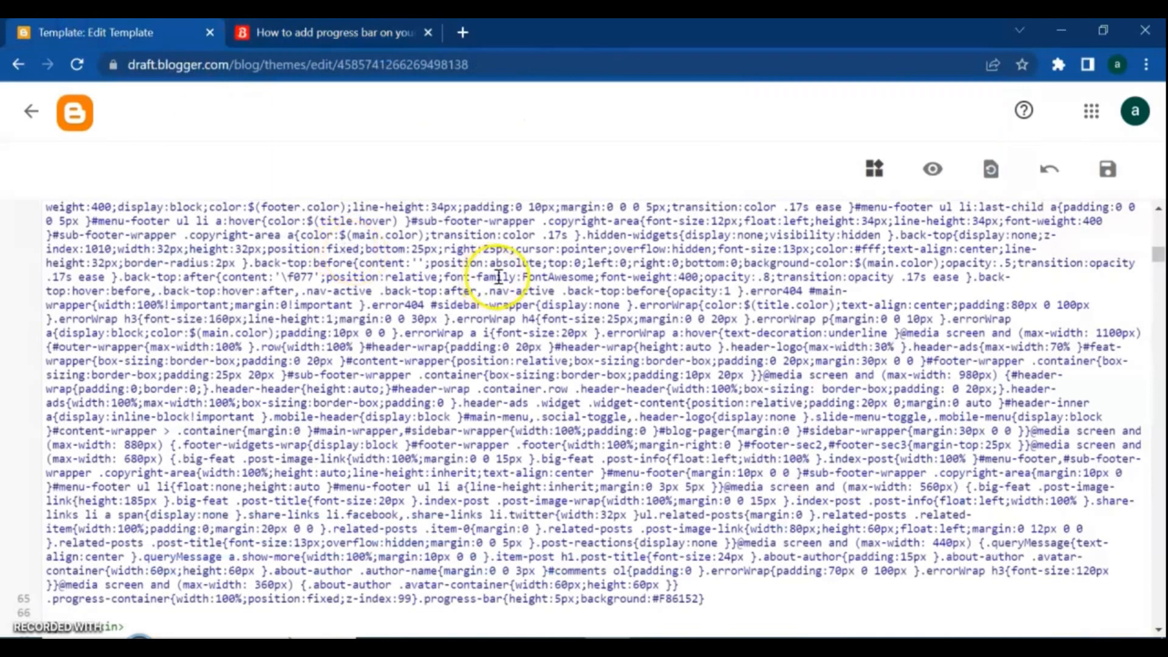
pyautogui.write('<body>')
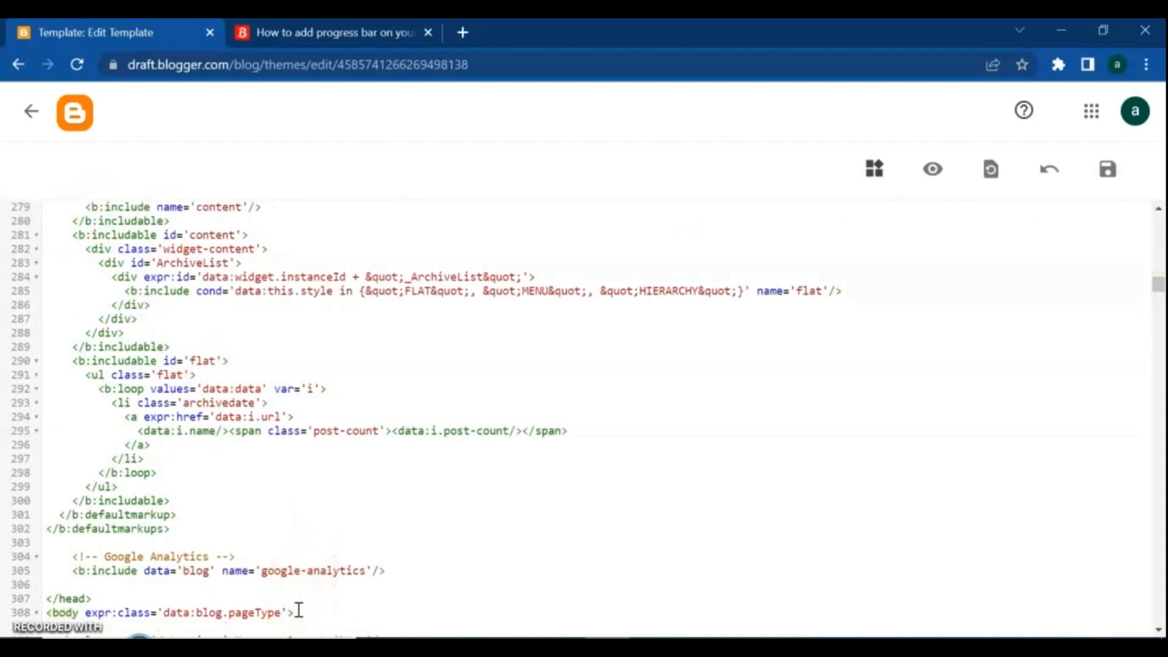
# - Paste the progress-container and progress-bar div markup at line 309, below <body>
pyautogui.click(335, 32)
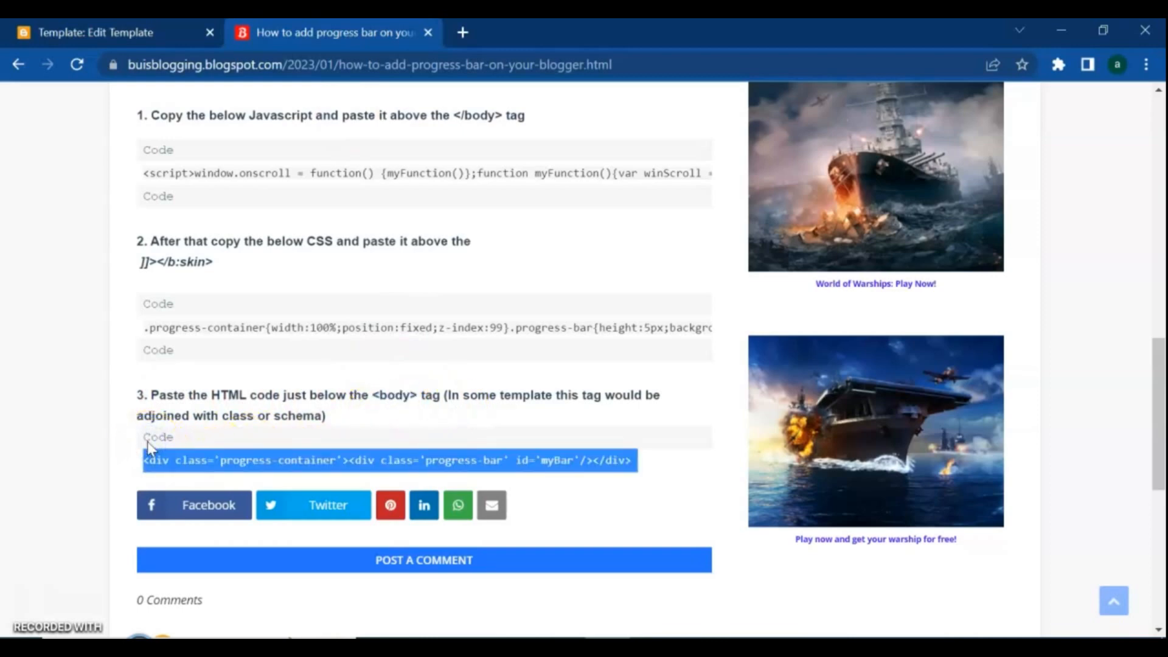
pyautogui.click(96, 32)
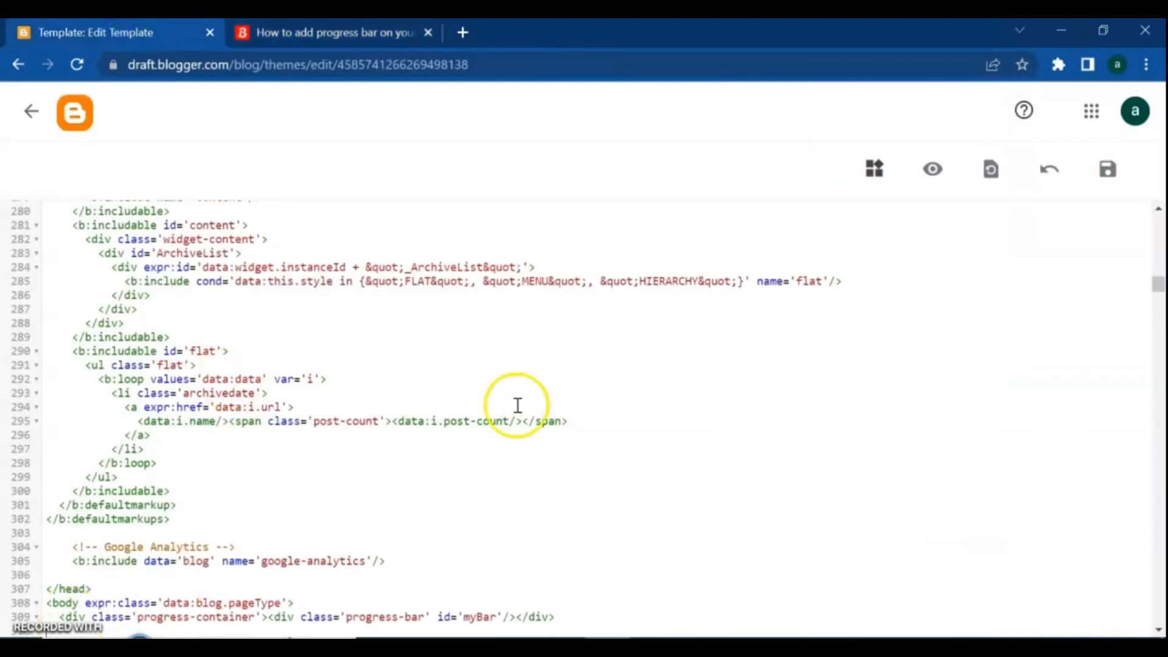
pyautogui.moveTo(1107, 169)
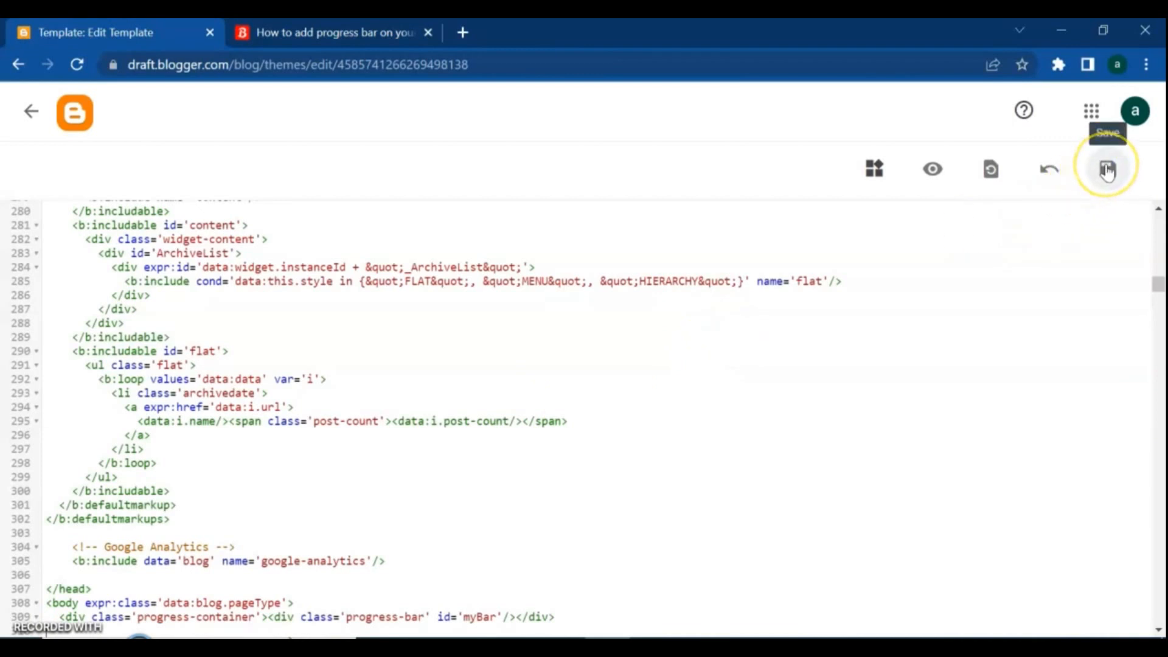
# - Save the edited theme, then reload the tutorial post tab
pyautogui.click(1106, 169)
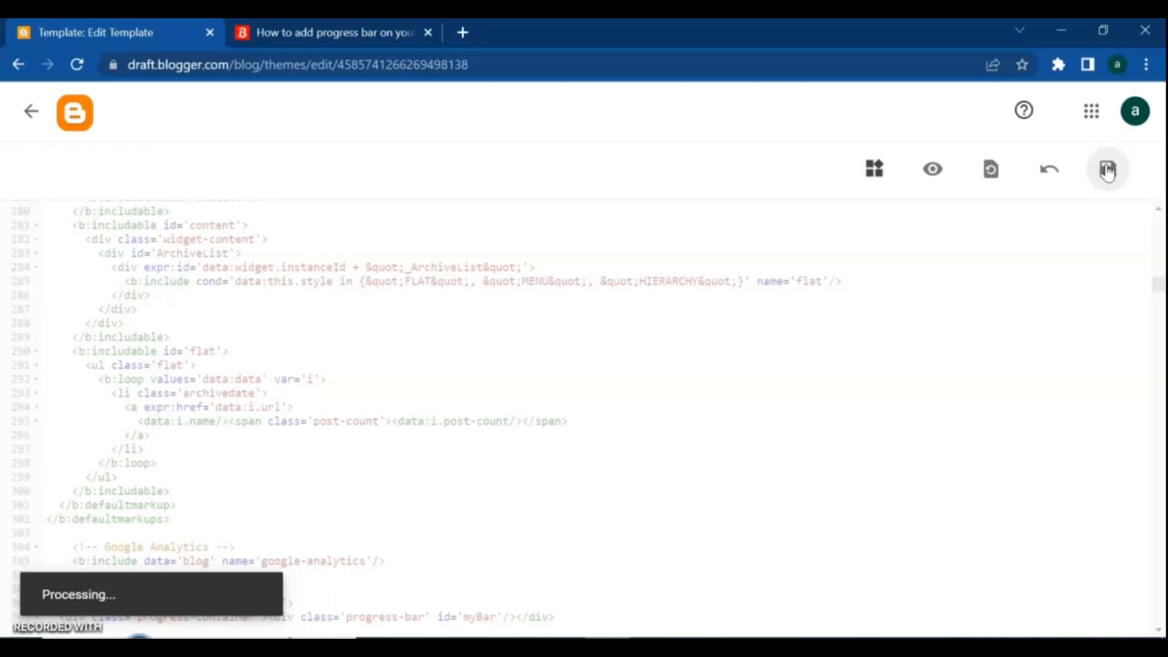
pyautogui.scroll(-3)
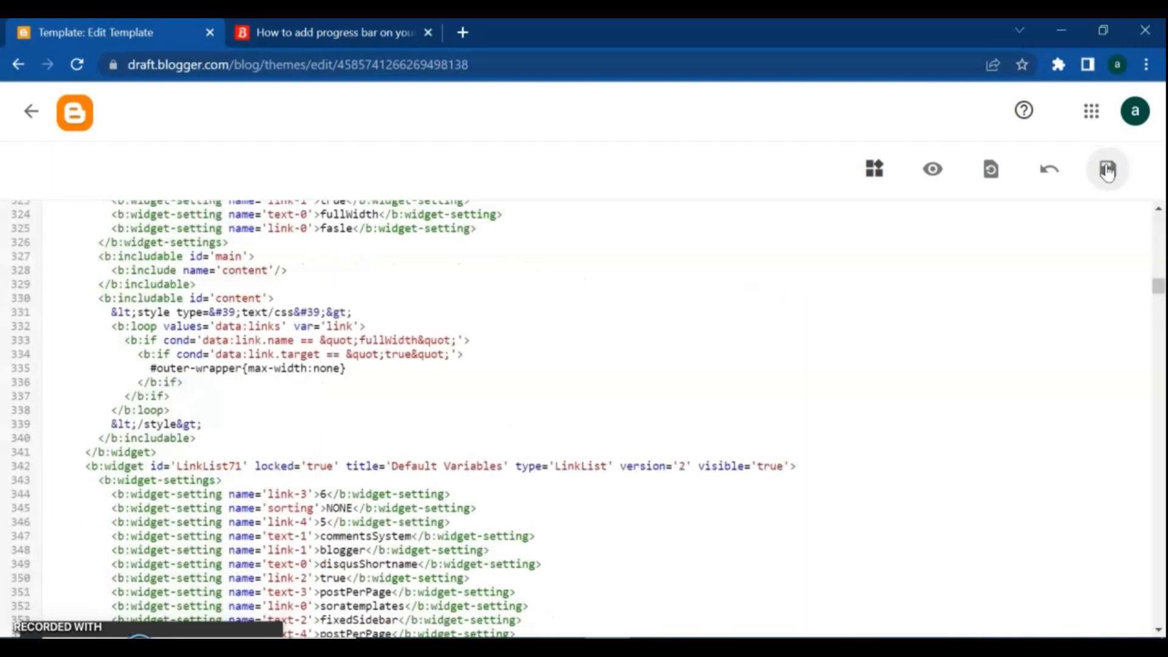
pyautogui.click(1108, 169)
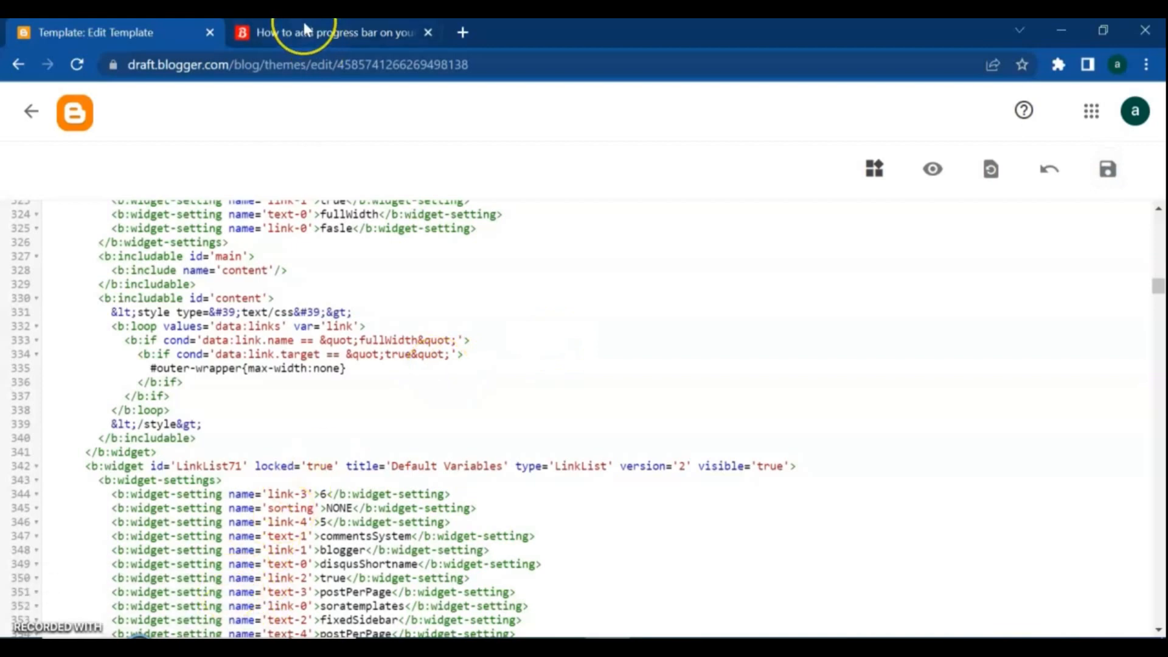
pyautogui.click(331, 32)
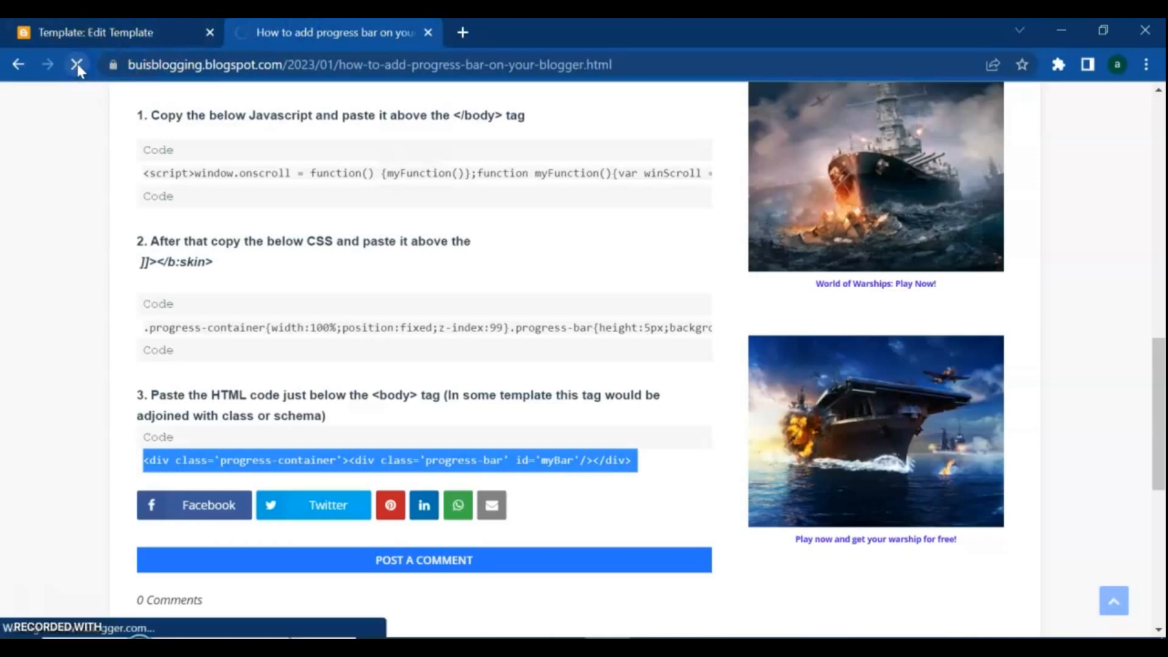
# - Reload the tutorial post and scroll through it to watch the orange progress bar fill
pyautogui.click(77, 65)
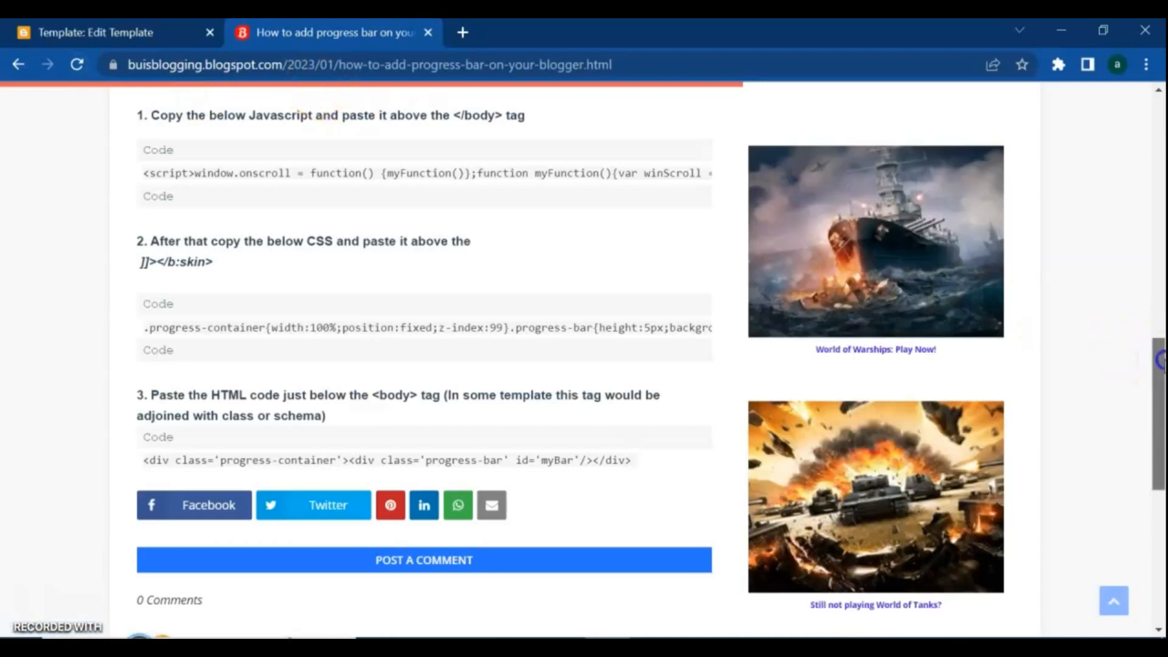
pyautogui.scroll(3)
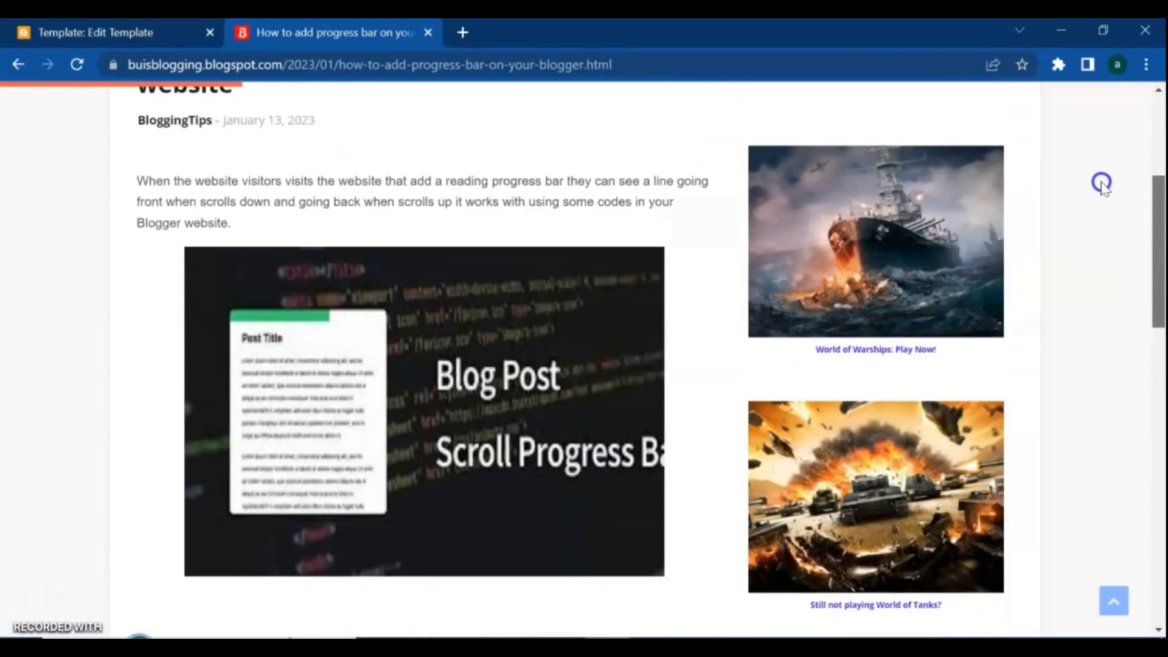
pyautogui.scroll(3)
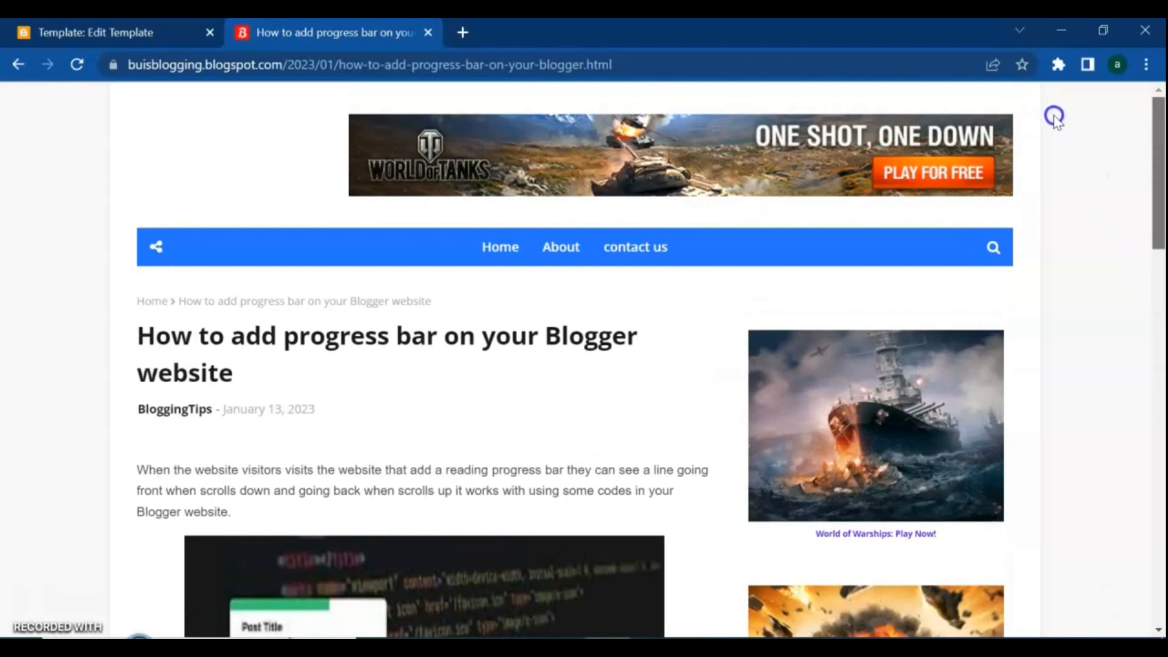
pyautogui.scroll(-3)
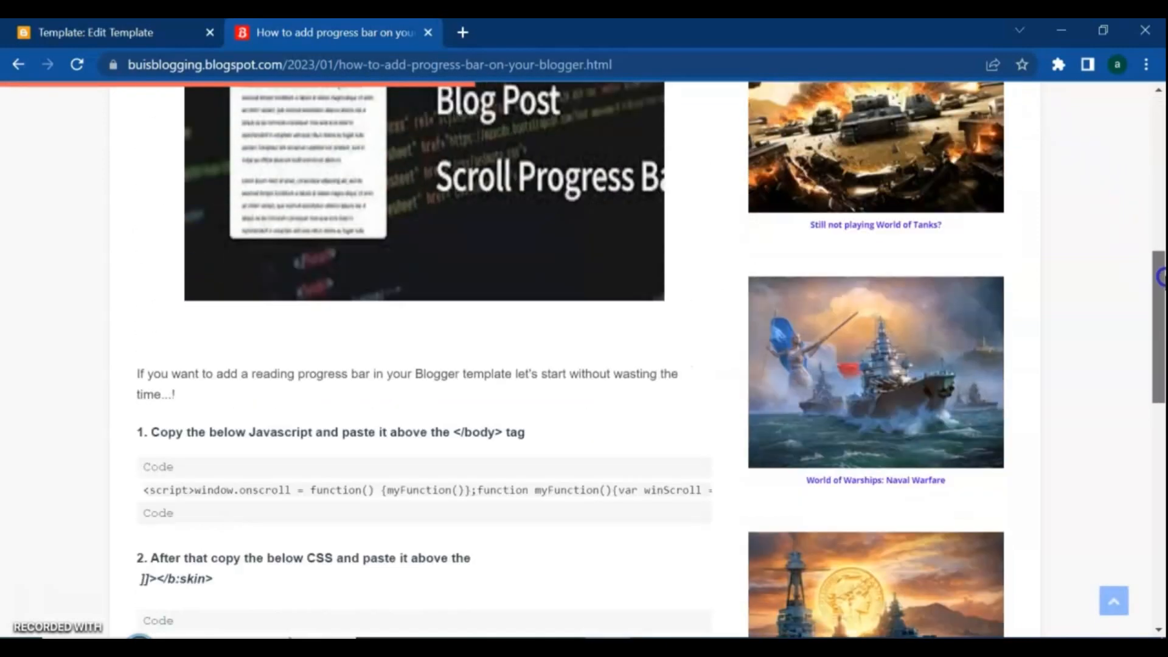
pyautogui.scroll(-3)
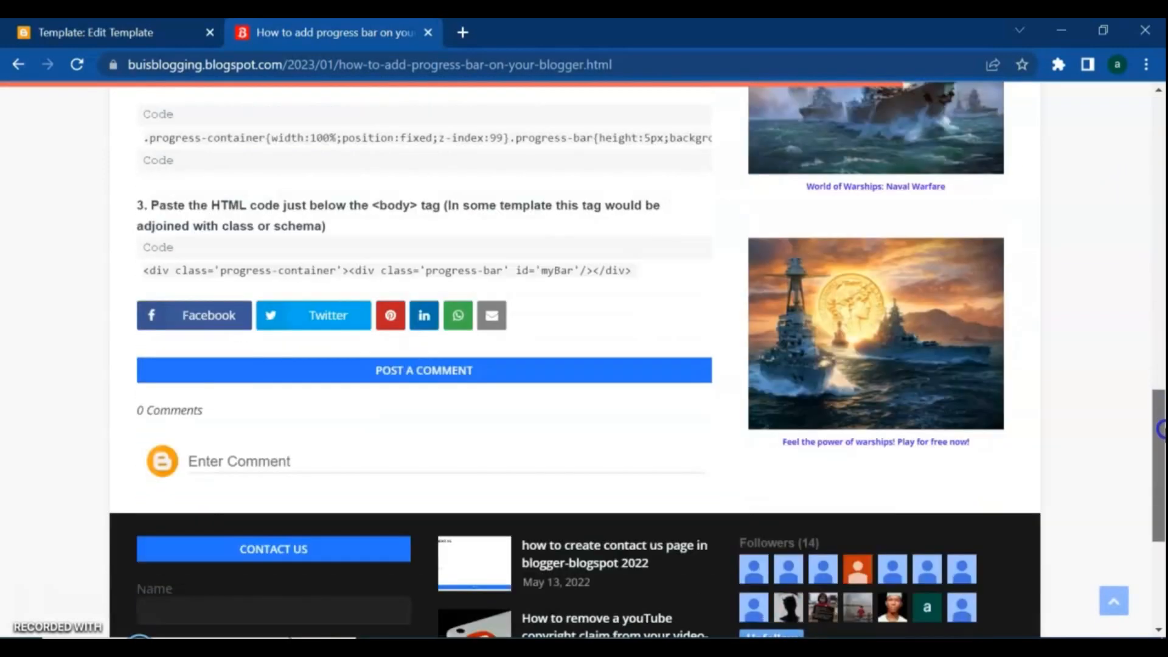
pyautogui.scroll(-3)
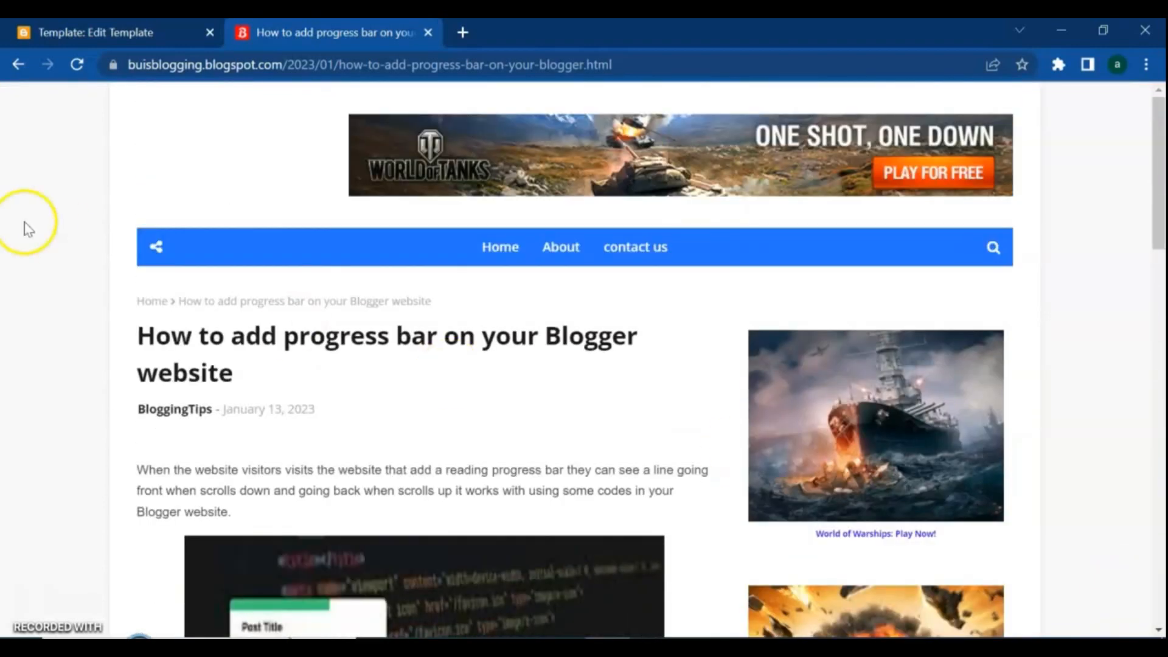
# - Return to the blog home page and open the 'Top 5 free blogger ecommerce template' post
pyautogui.click(18, 64)
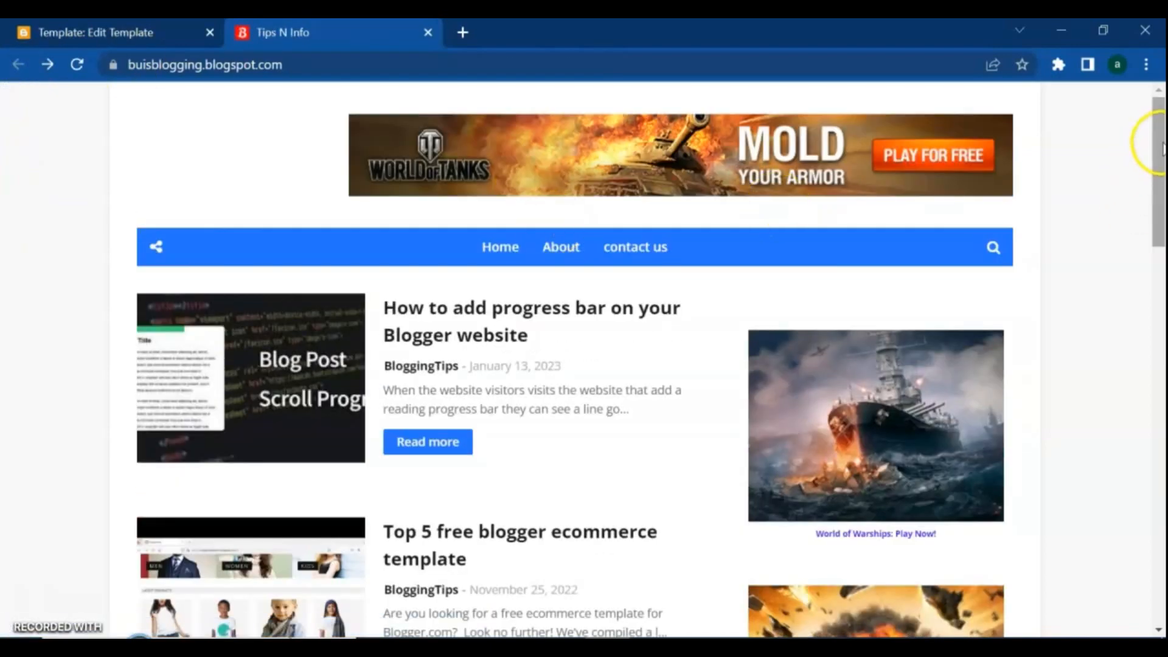
pyautogui.scroll(-3)
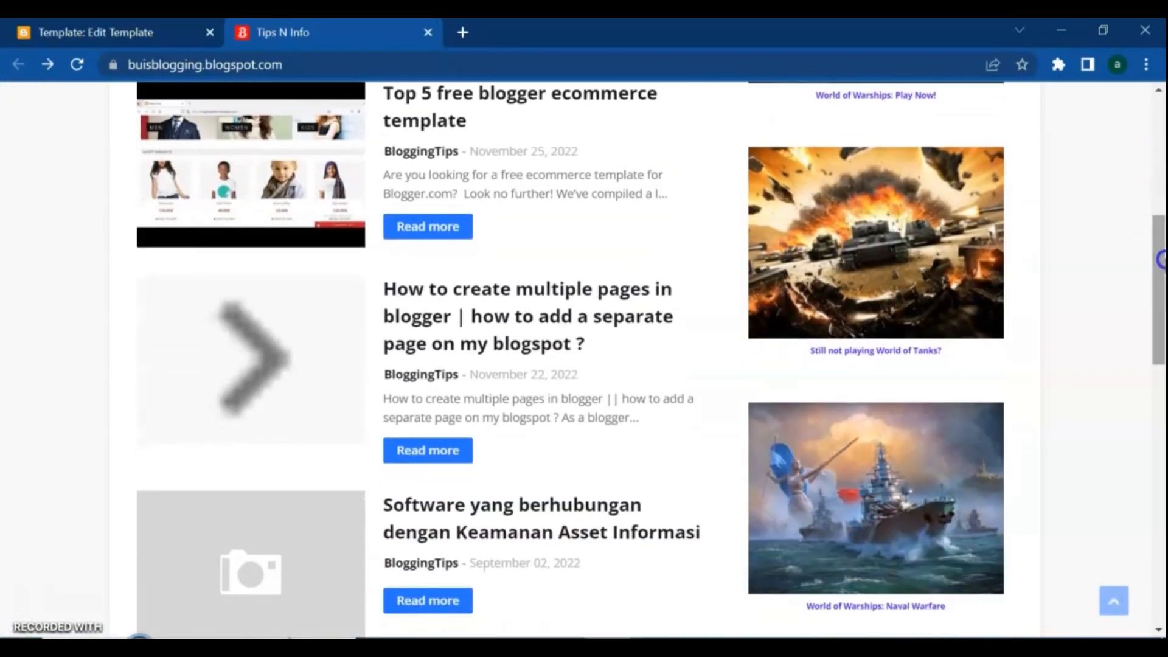
pyautogui.click(428, 226)
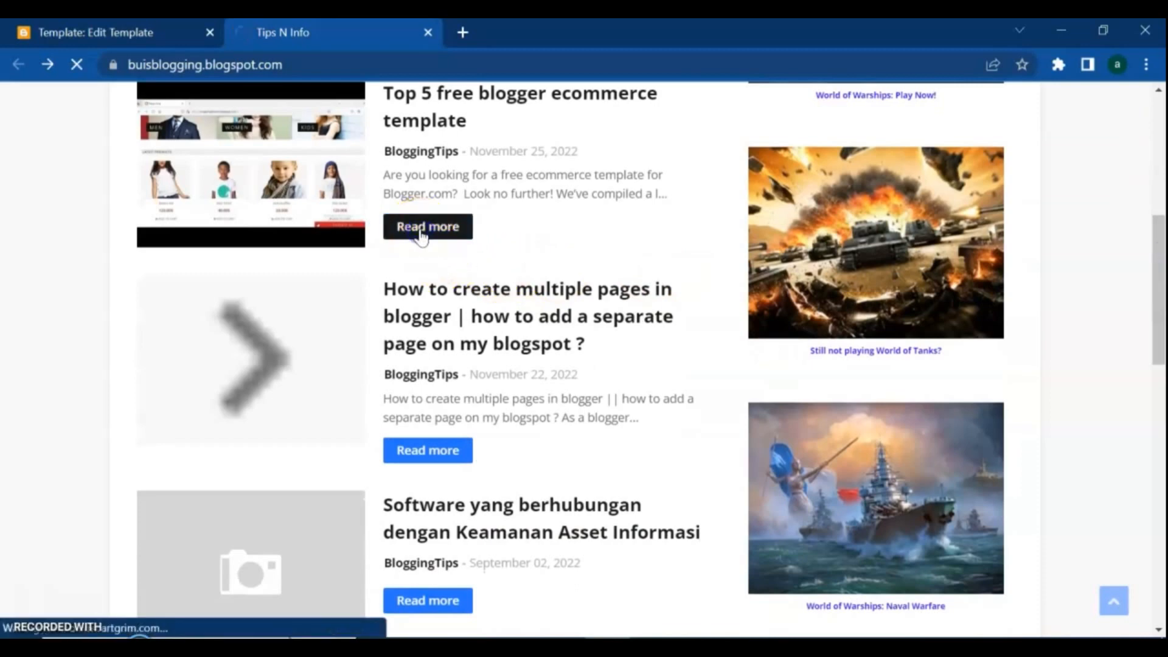
pyautogui.click(428, 226)
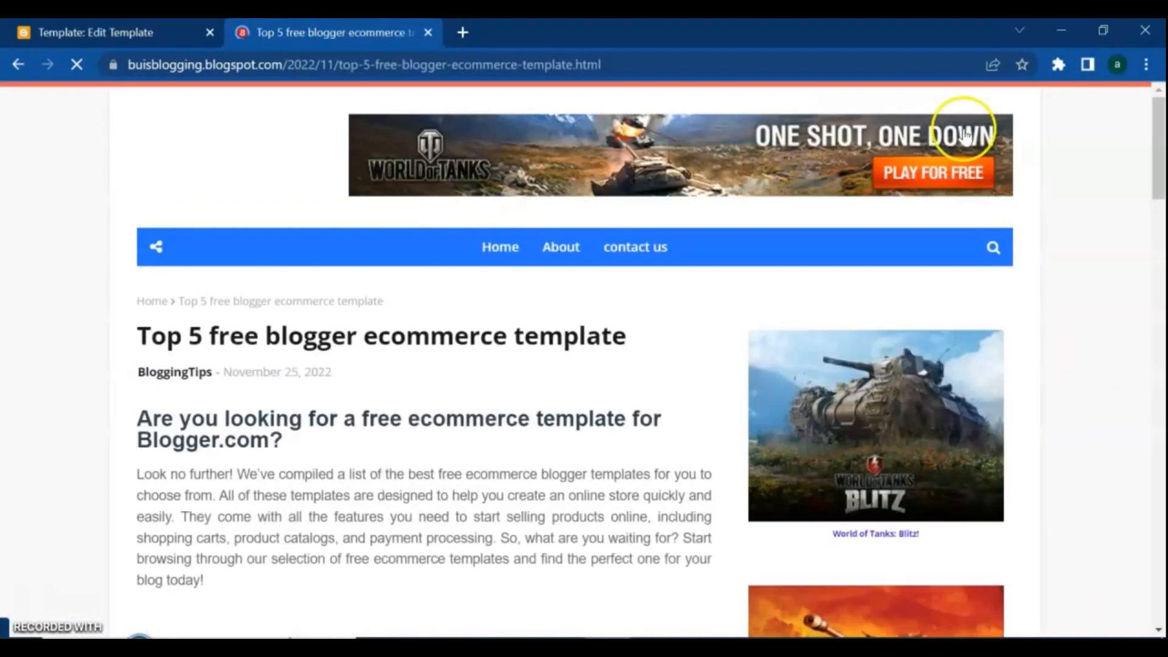